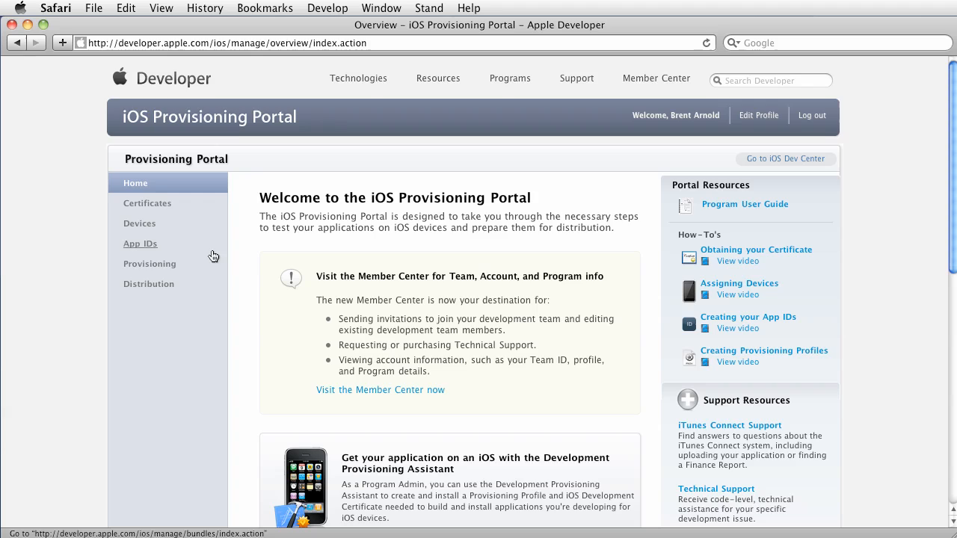
mouse_move(47, 272)
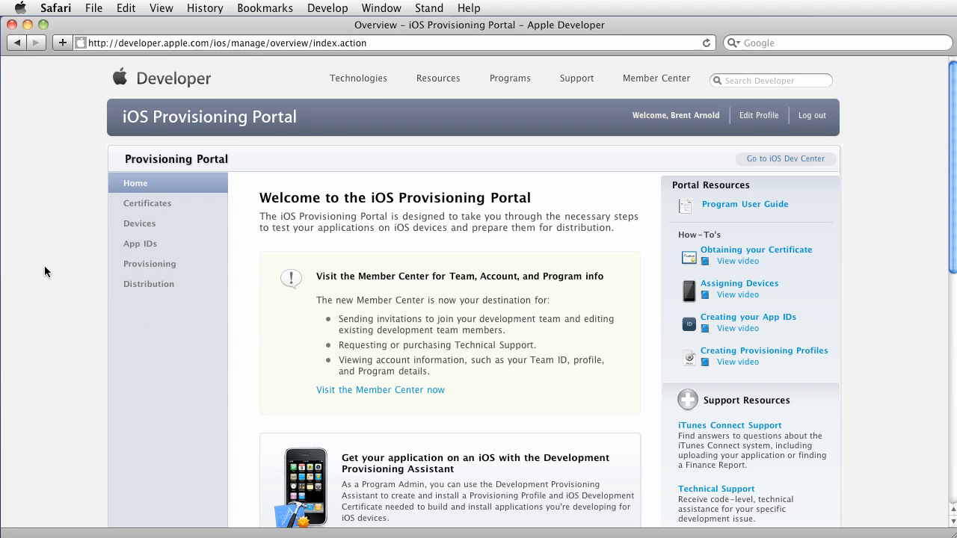
mouse_move(72, 251)
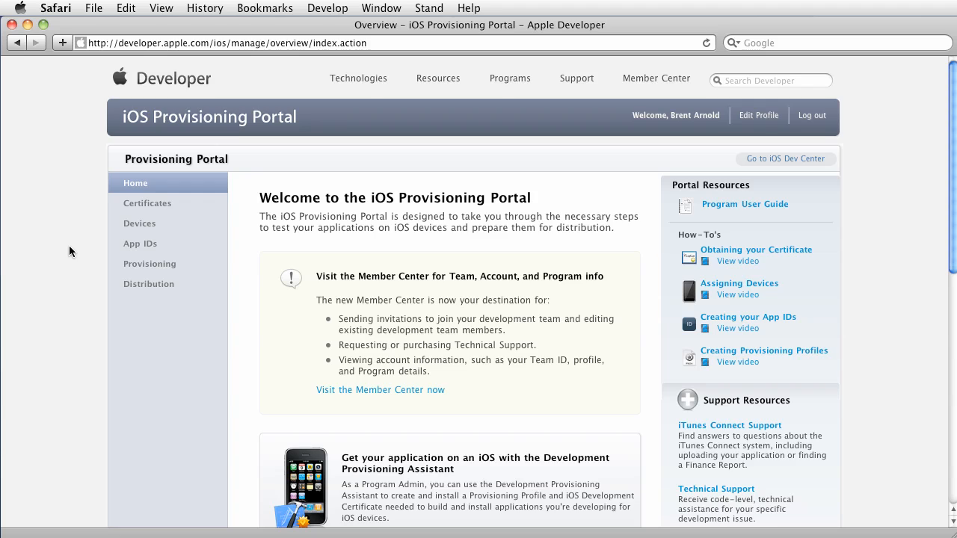
mouse_move(66, 246)
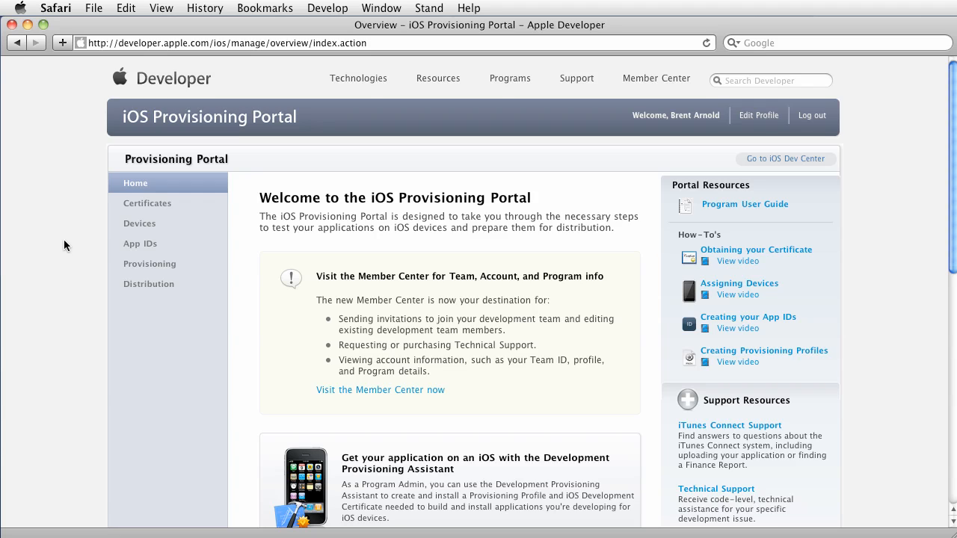
mouse_move(200, 142)
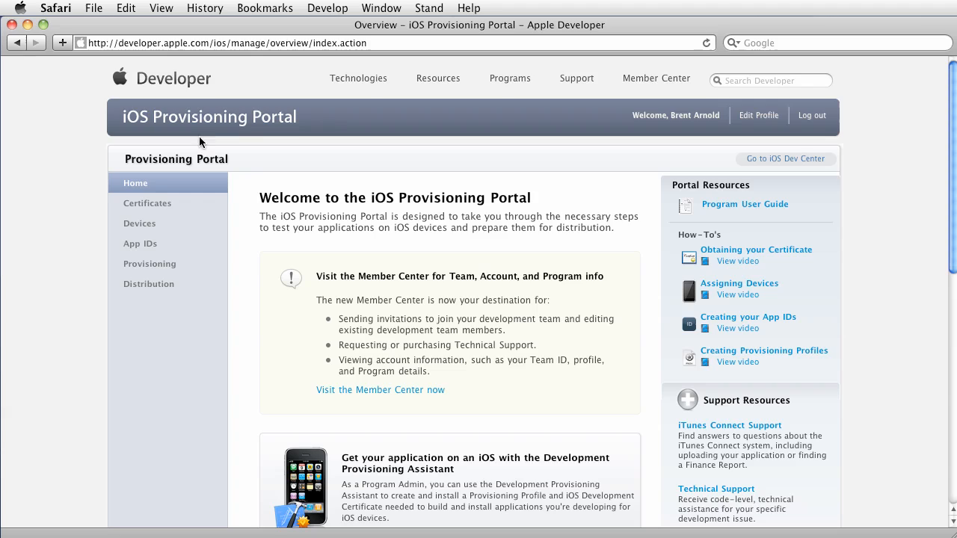
mouse_move(78, 169)
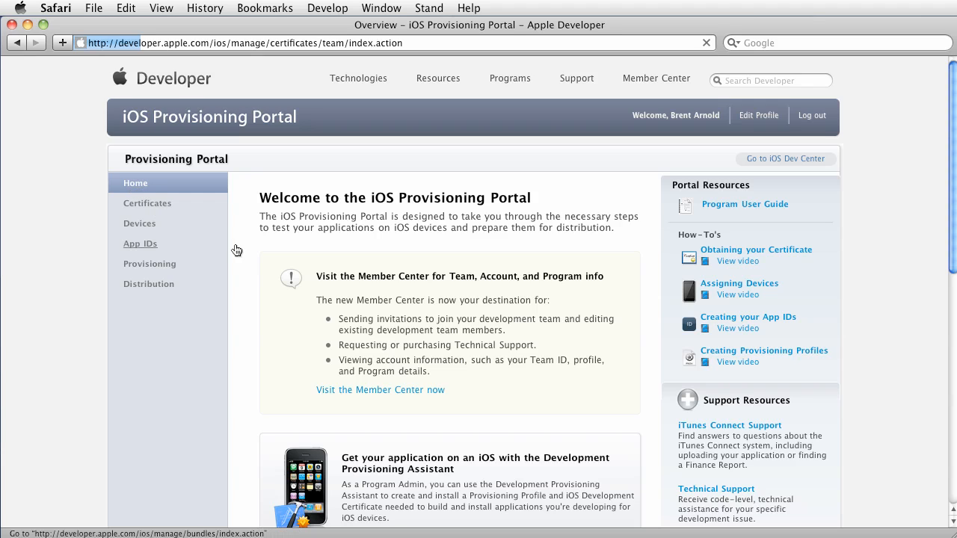
Show the Distribution certificates list with the issued certificate expiring May 18, 2012.
click(147, 203)
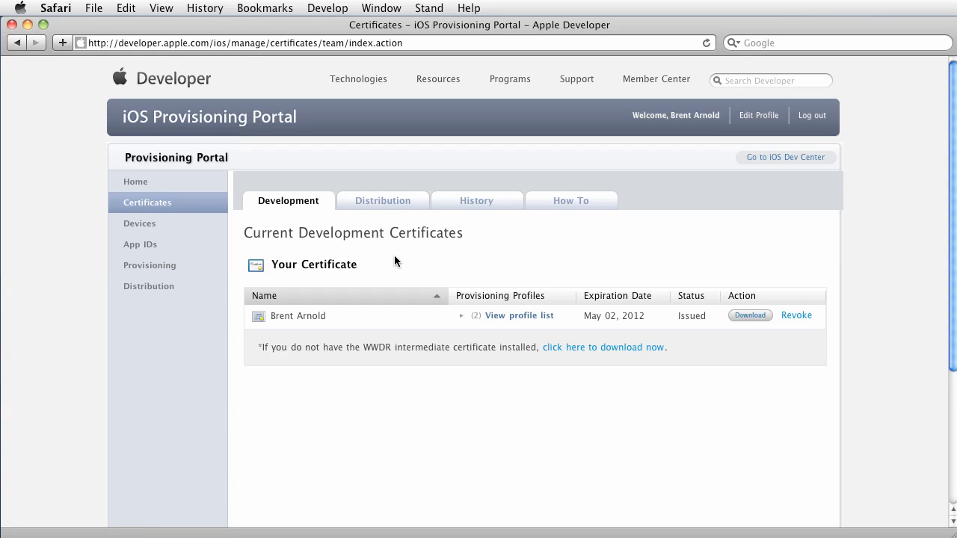
mouse_move(385, 240)
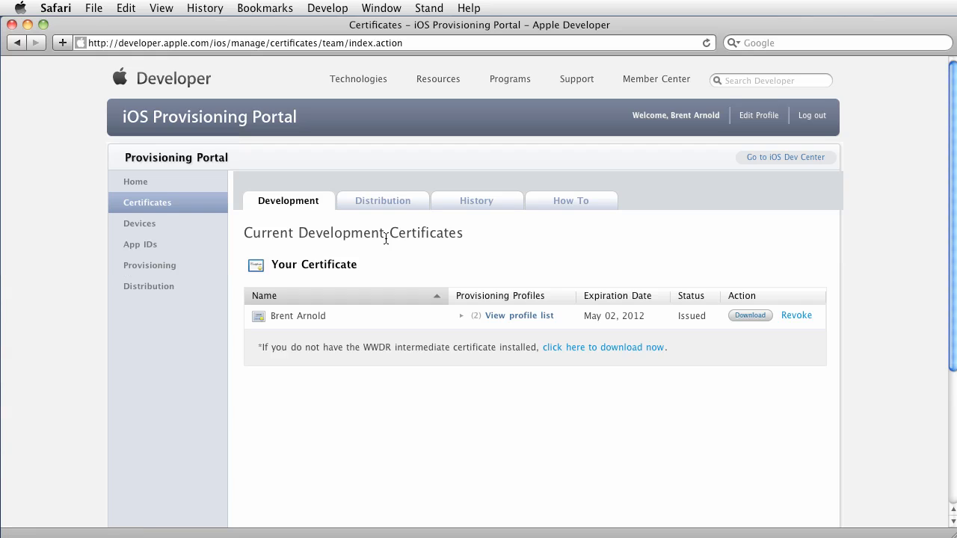
mouse_move(382, 200)
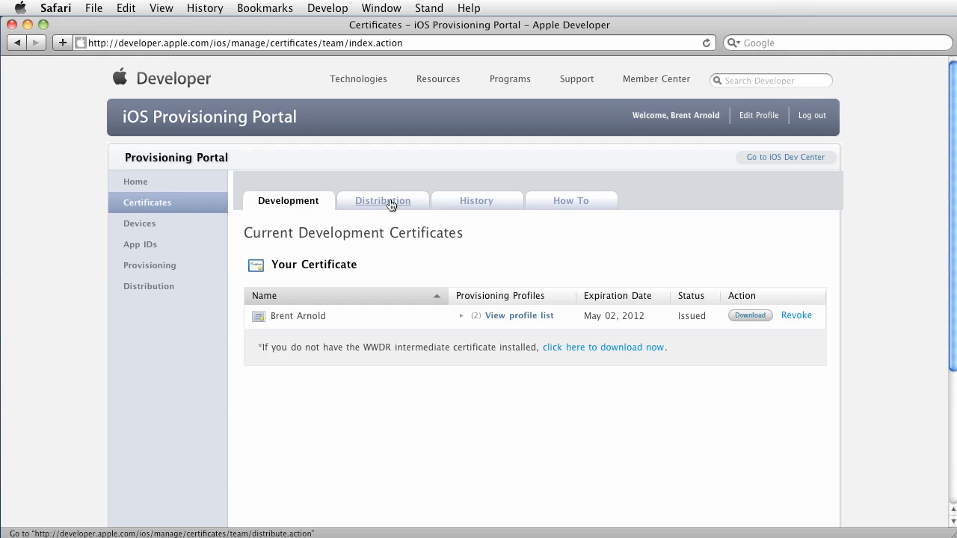
click(383, 200)
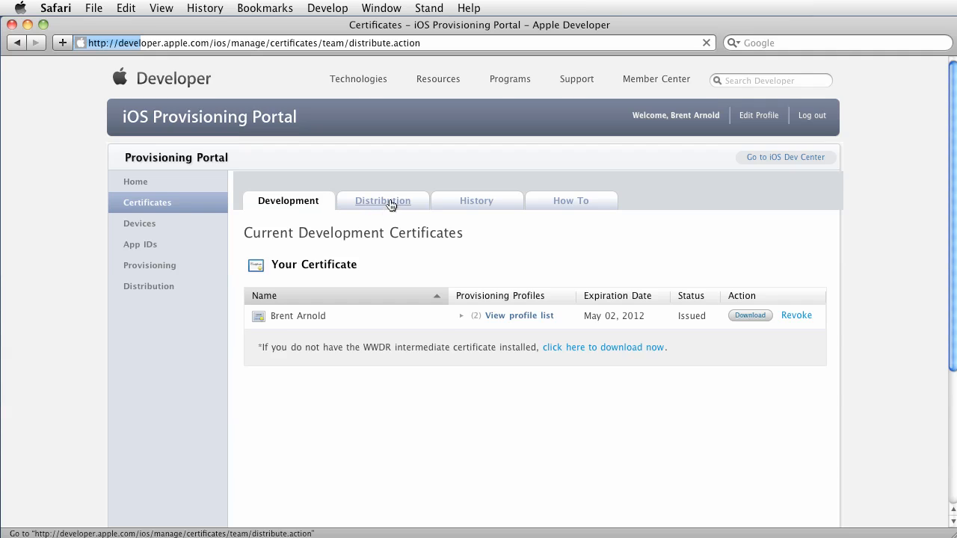
click(383, 200)
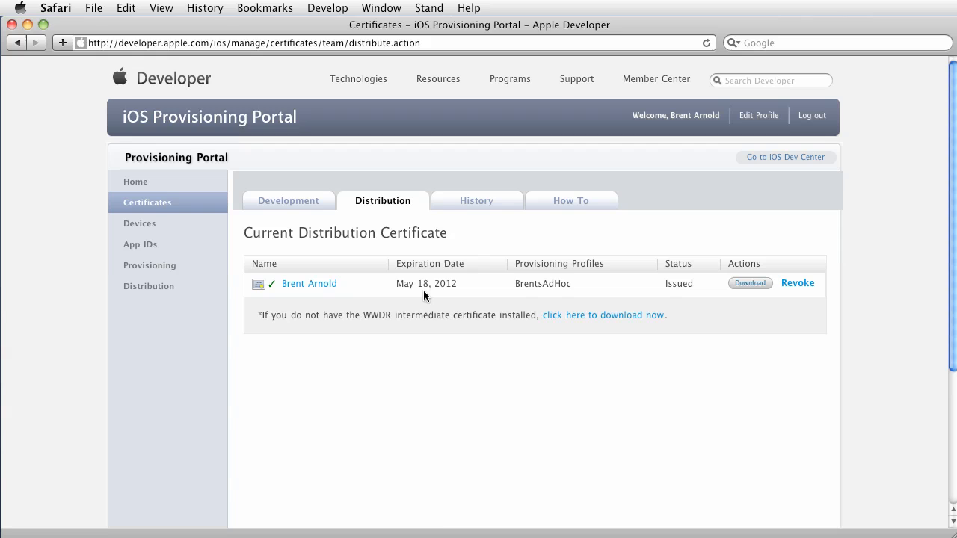
mouse_move(735, 329)
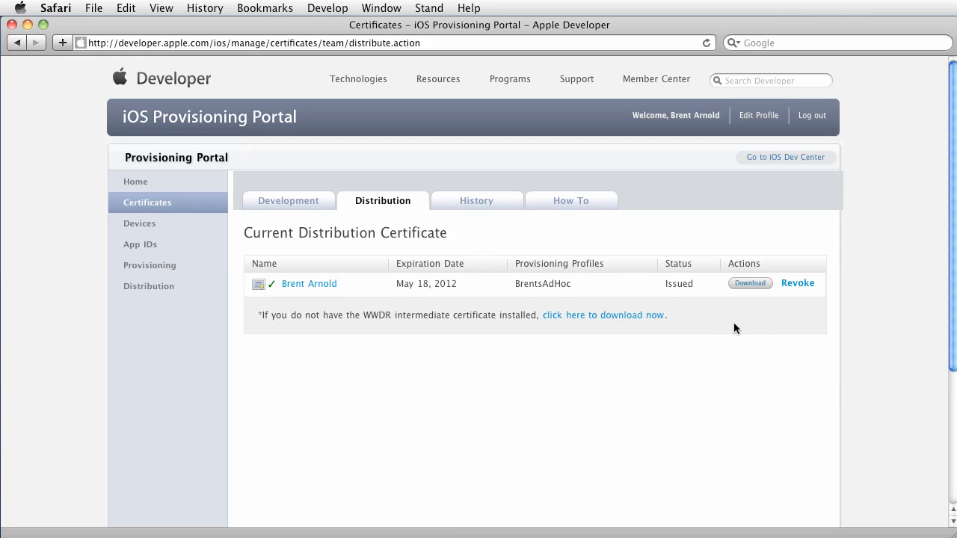
mouse_move(772, 313)
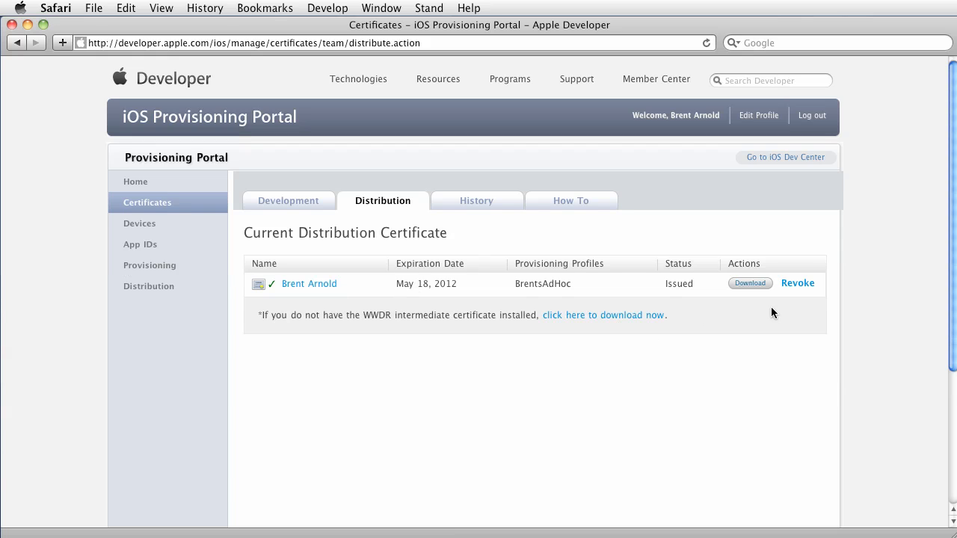
mouse_move(428, 342)
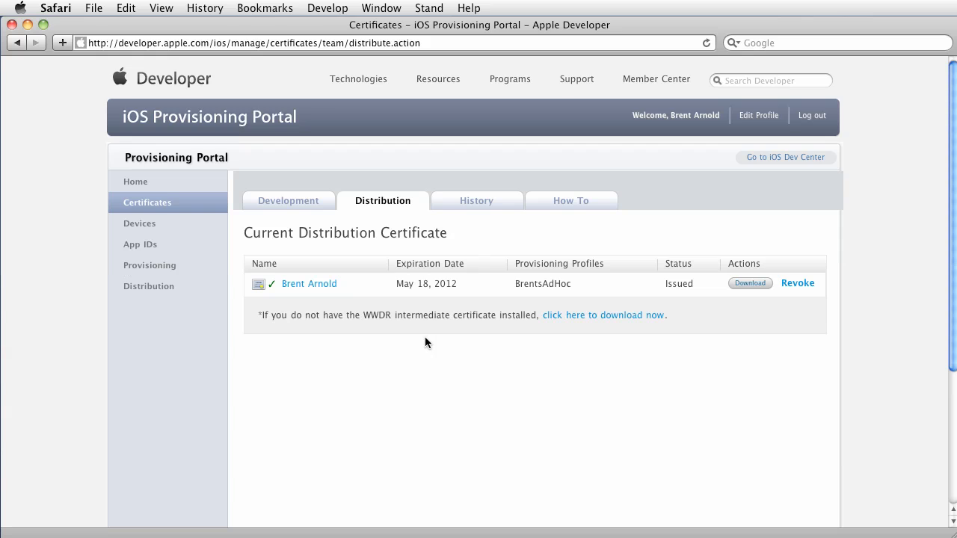
mouse_move(506, 371)
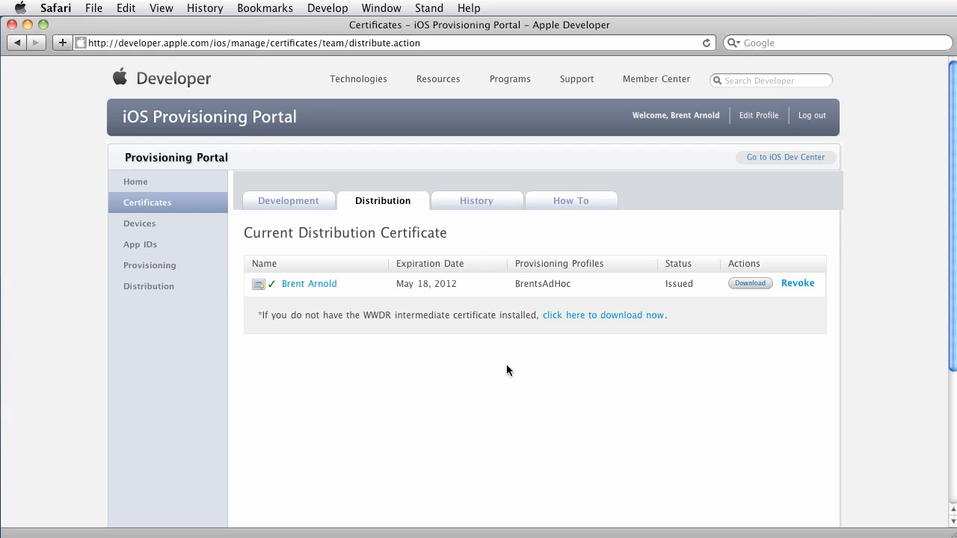
mouse_move(510, 381)
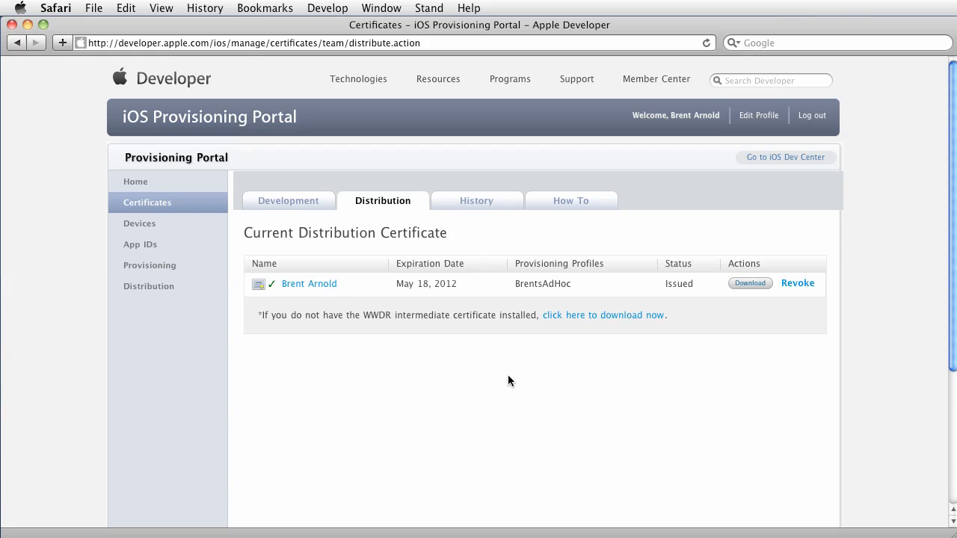
mouse_move(499, 383)
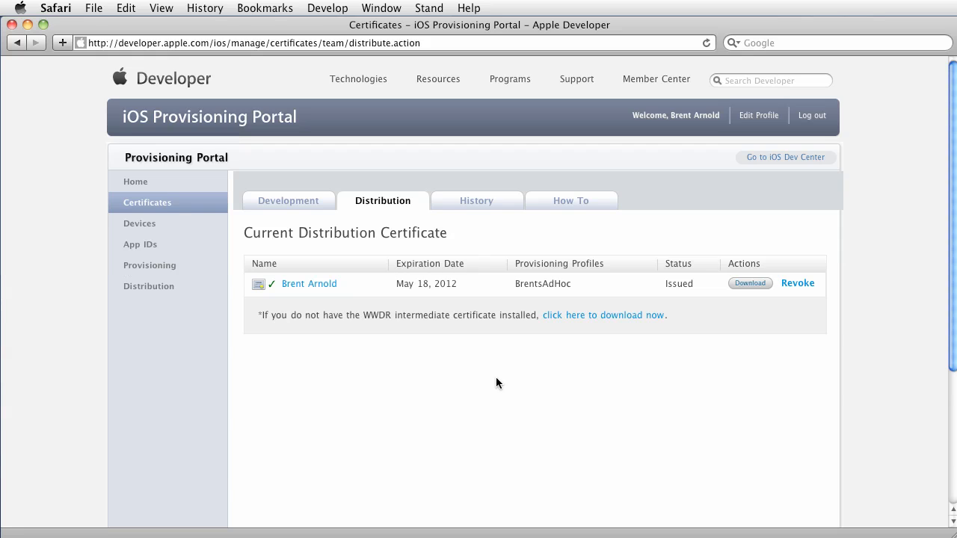
mouse_move(388, 355)
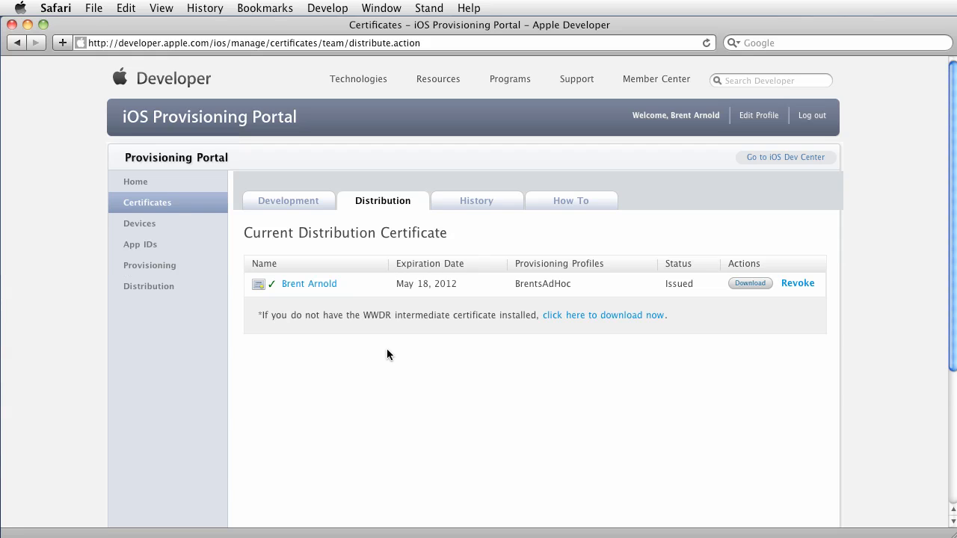
mouse_move(380, 263)
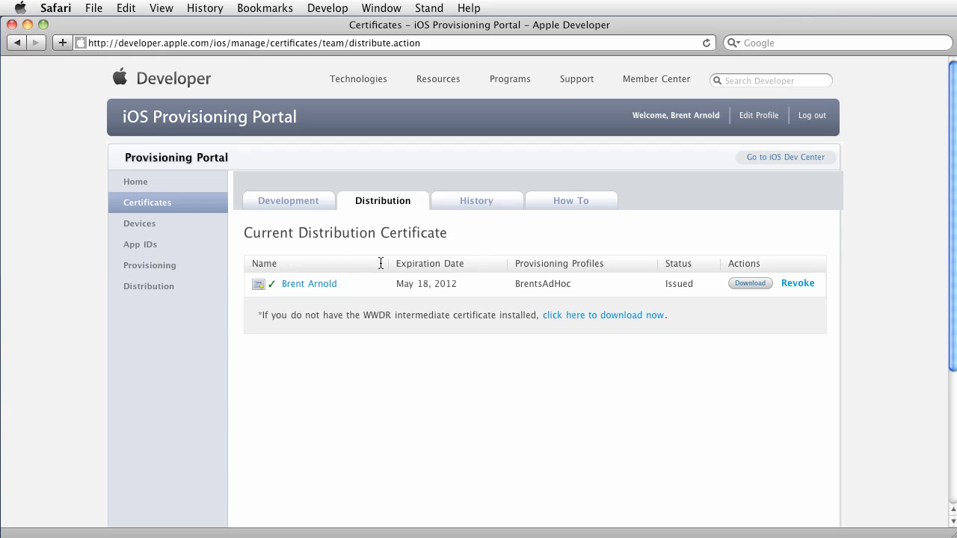
mouse_move(478, 239)
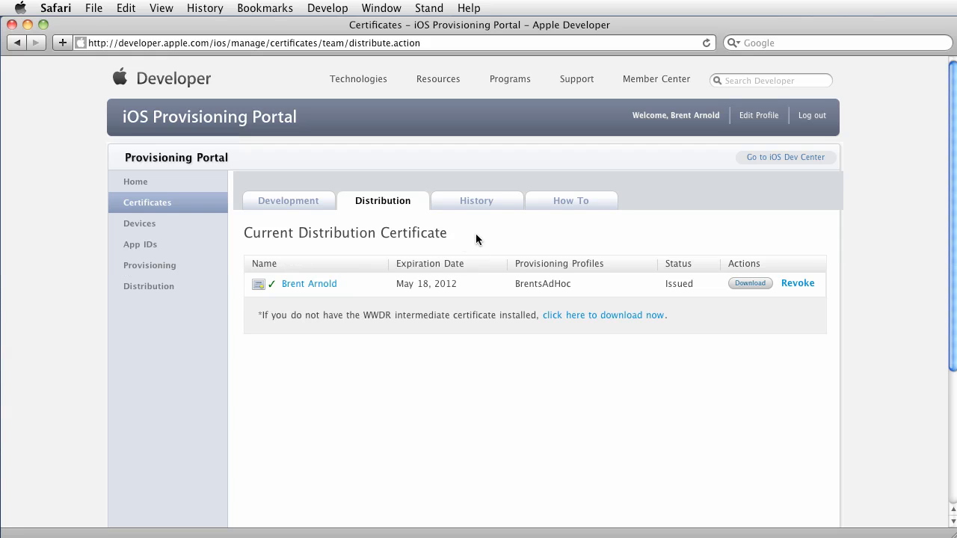
mouse_move(170, 230)
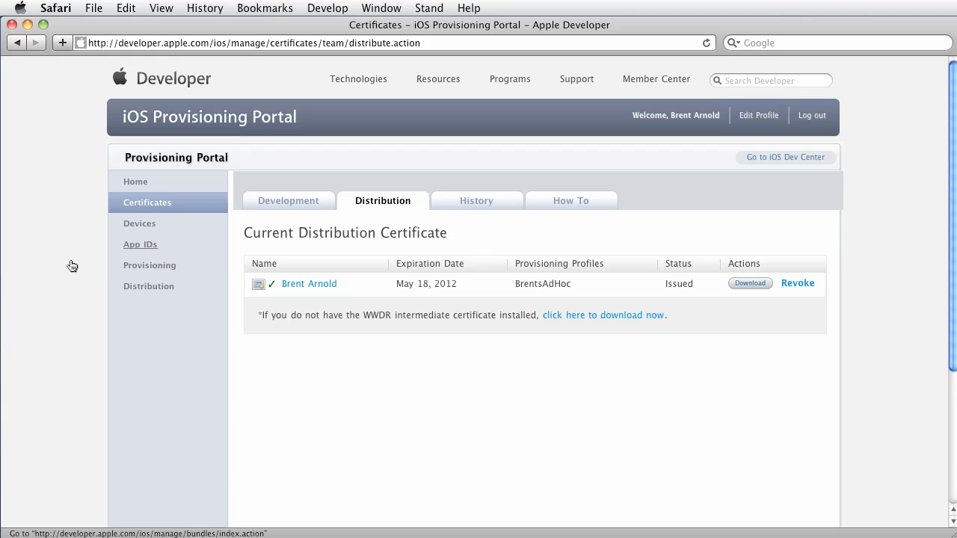
Review the existing App IDs and start the Create App ID form.
click(141, 245)
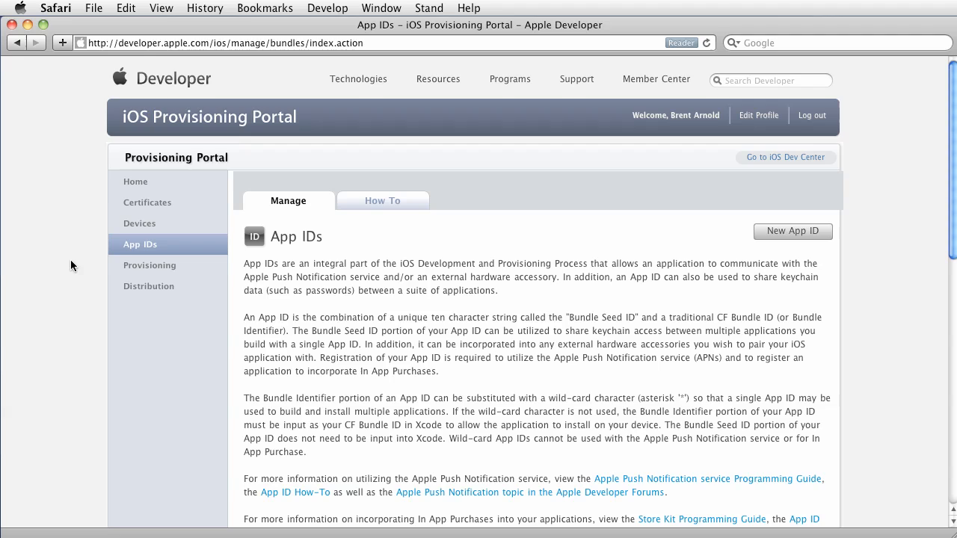
mouse_move(67, 273)
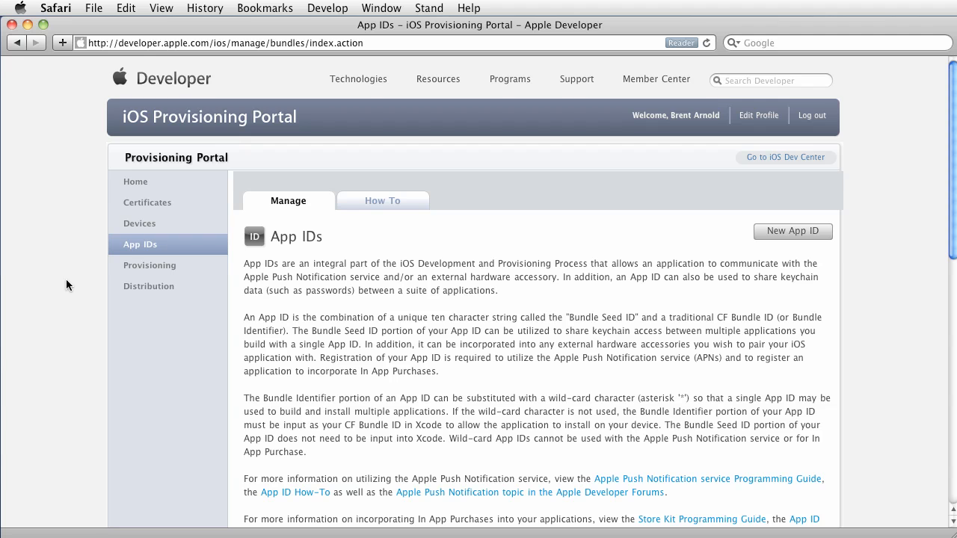
scroll(down, 3)
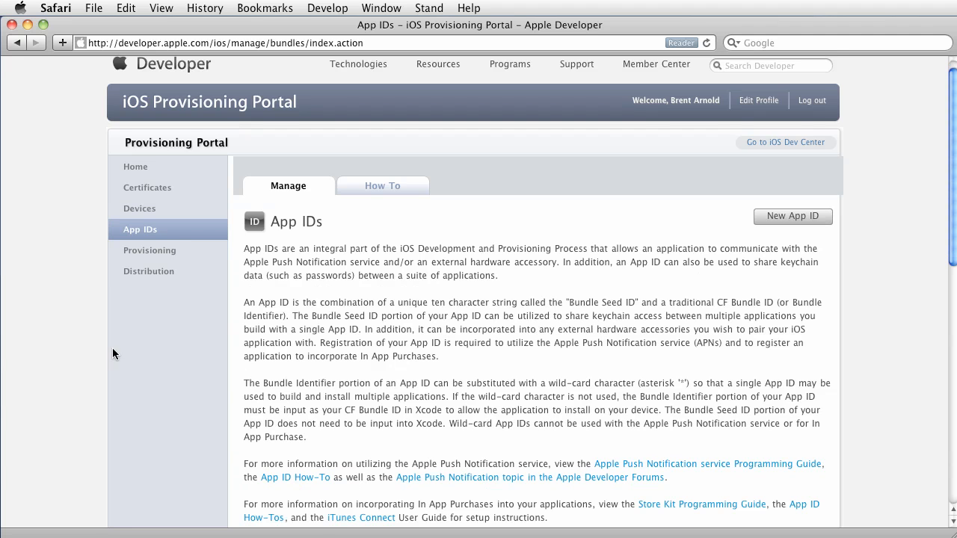
scroll(down, 3)
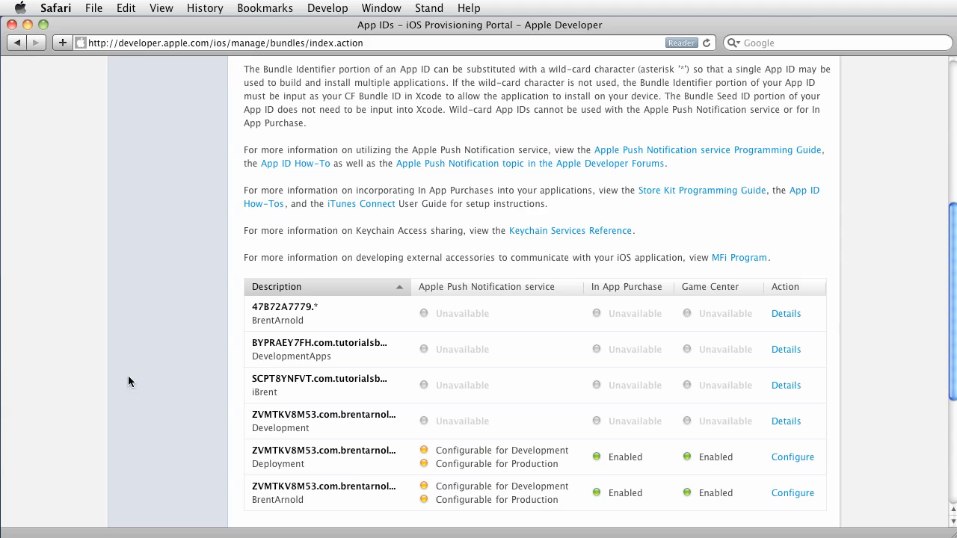
mouse_move(327, 317)
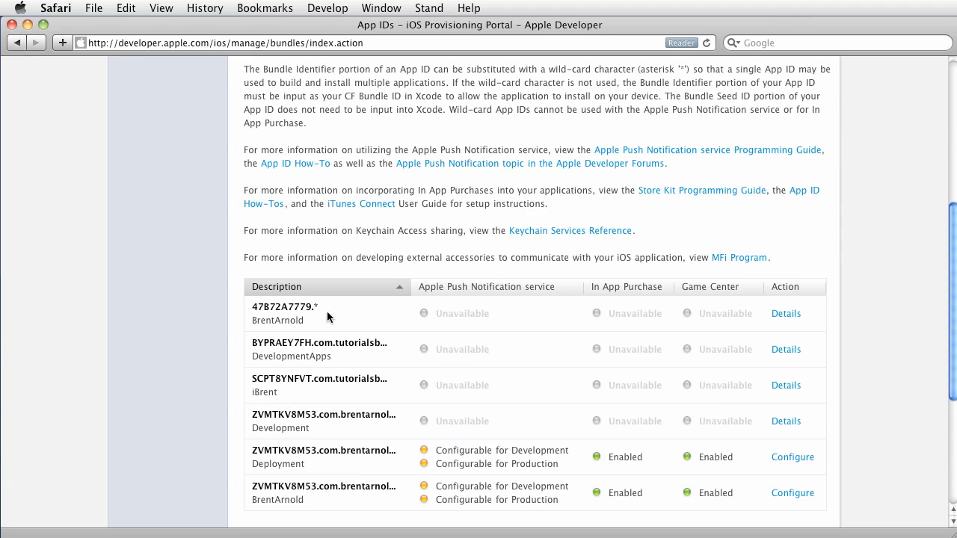
mouse_move(365, 350)
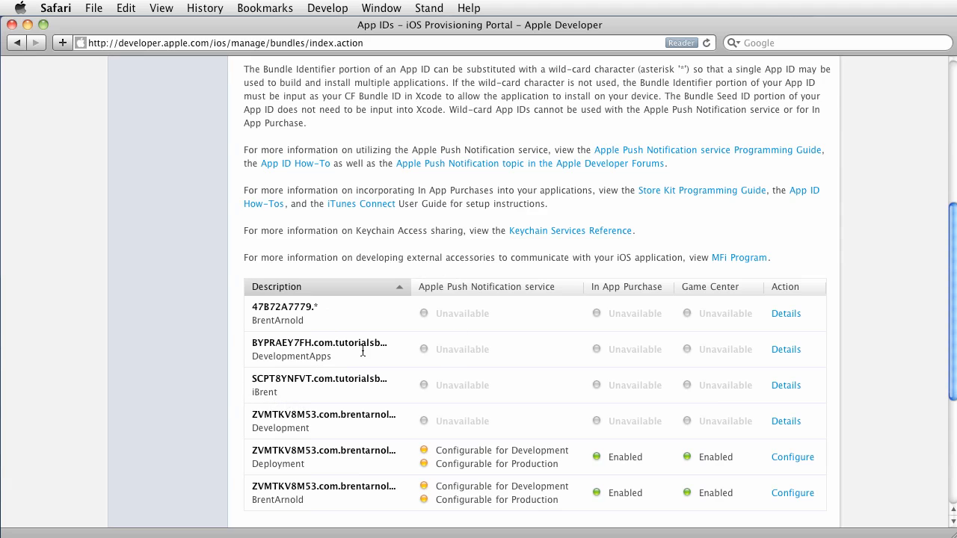
mouse_move(353, 365)
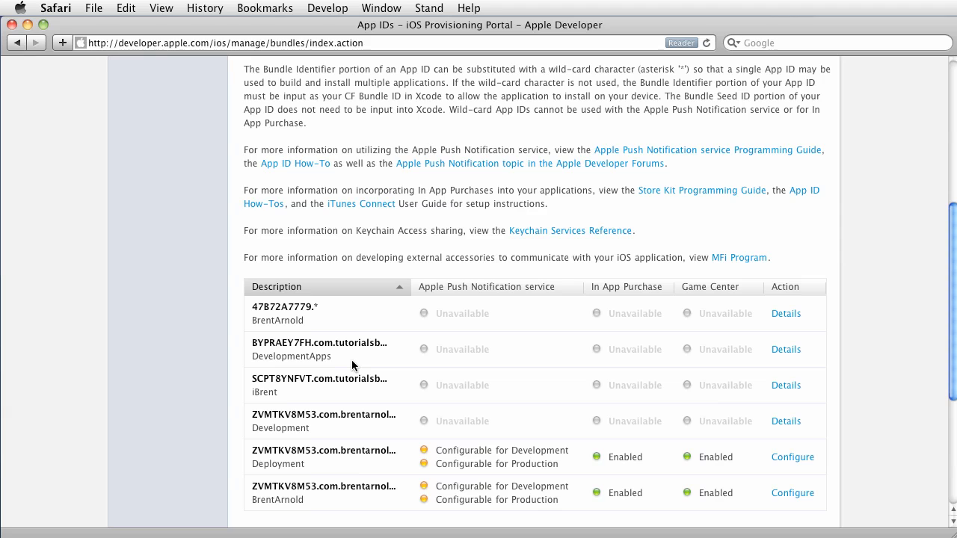
mouse_move(341, 347)
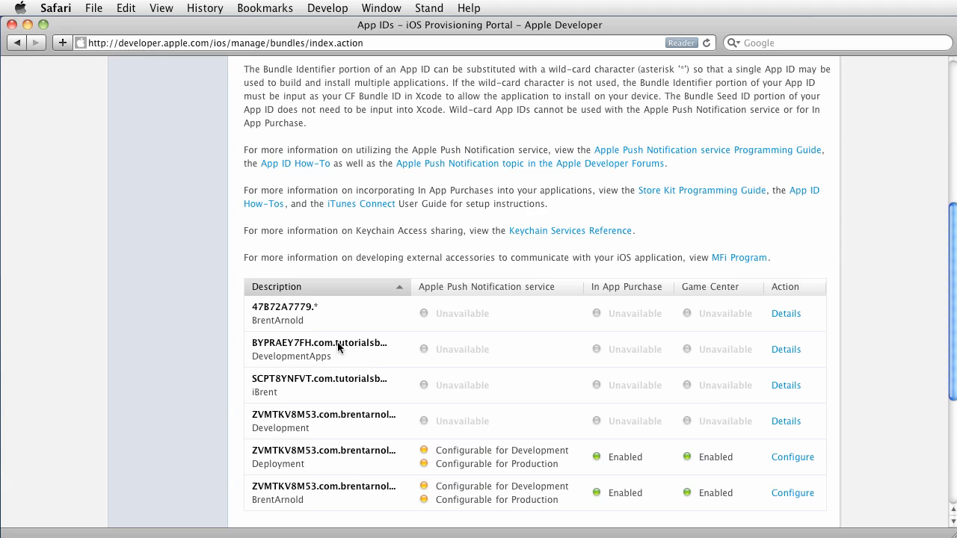
mouse_move(316, 306)
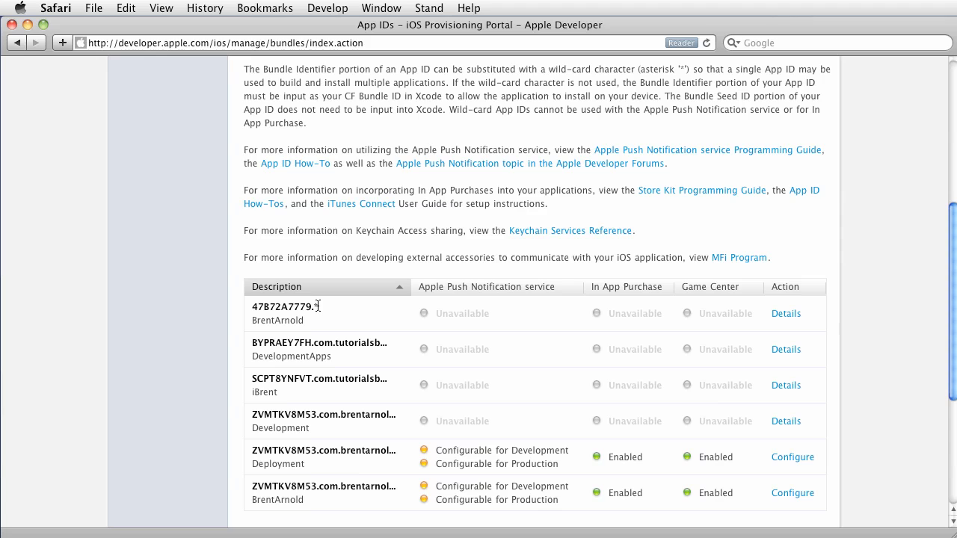
mouse_move(344, 313)
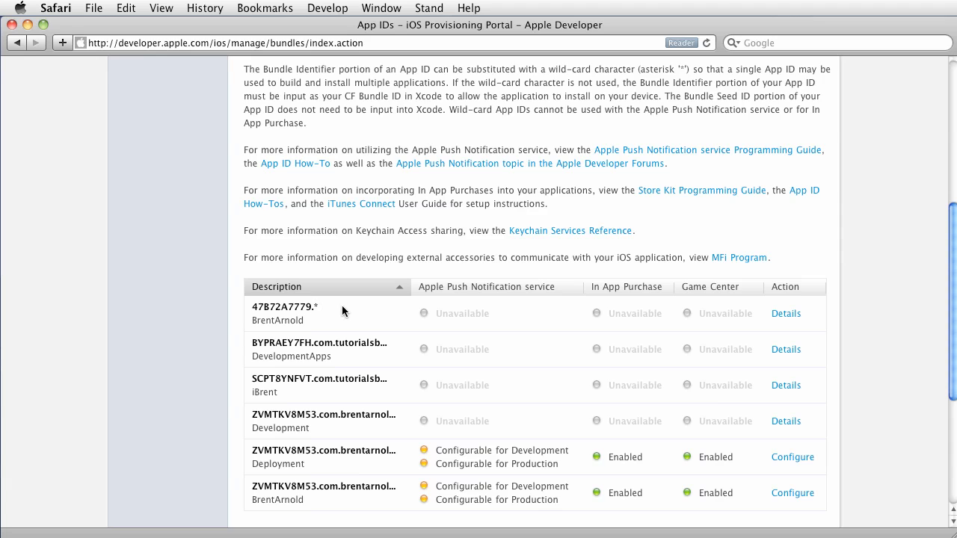
mouse_move(332, 314)
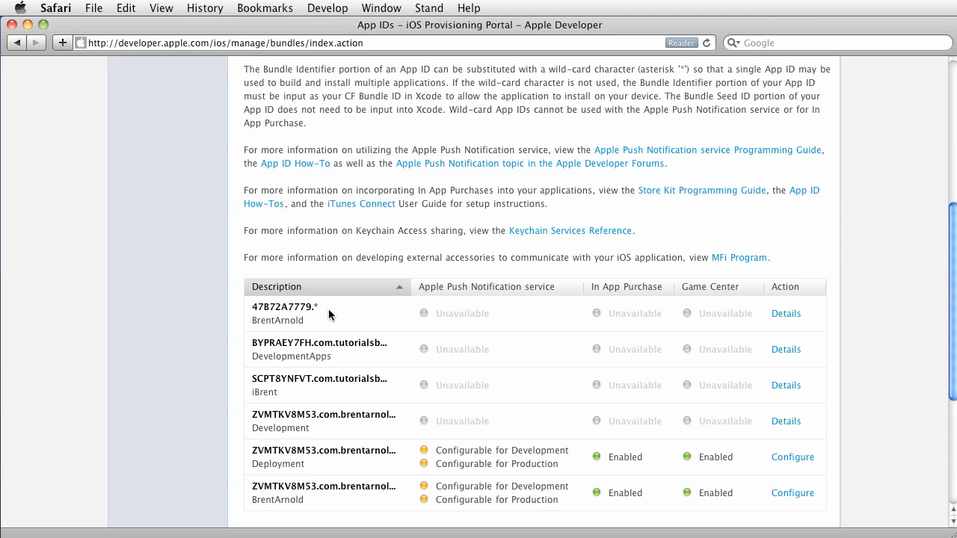
mouse_move(275, 317)
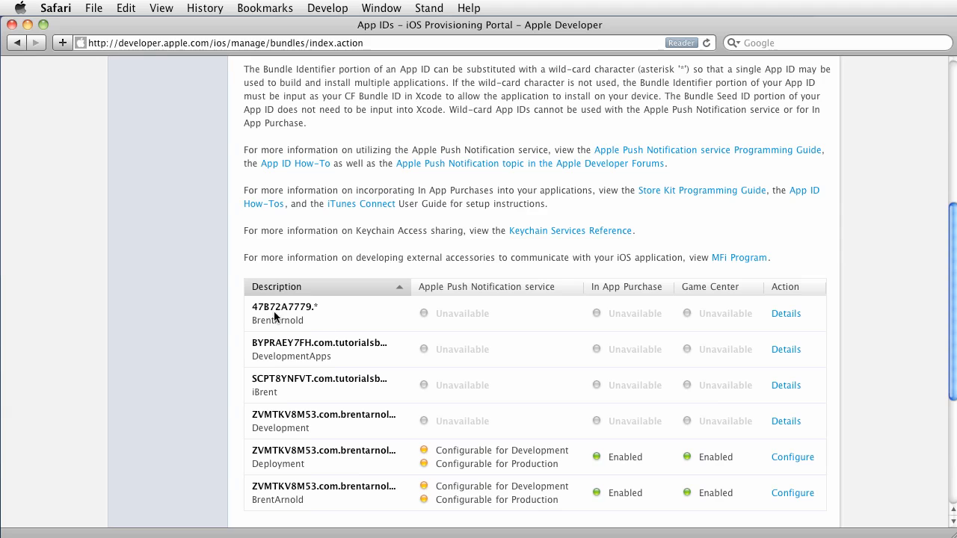
mouse_move(397, 315)
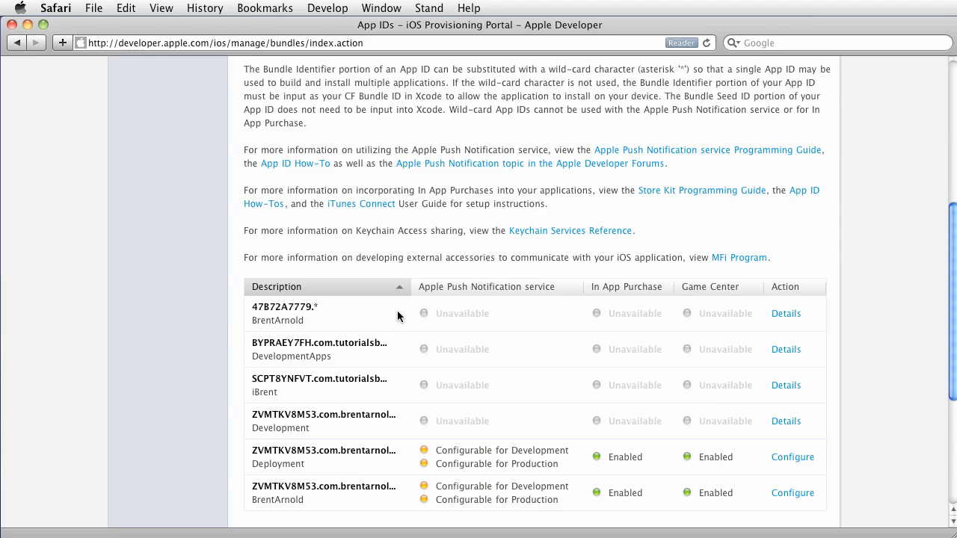
mouse_move(401, 324)
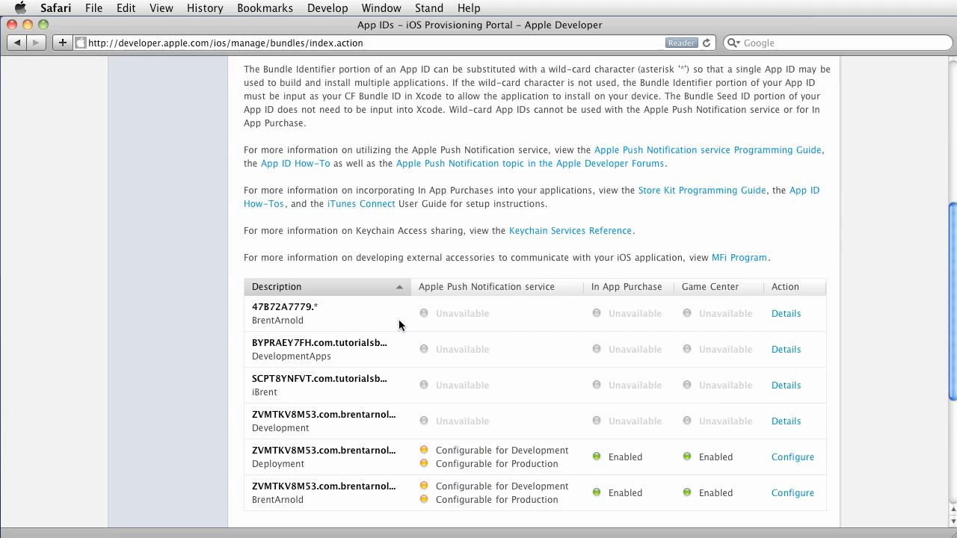
mouse_move(556, 309)
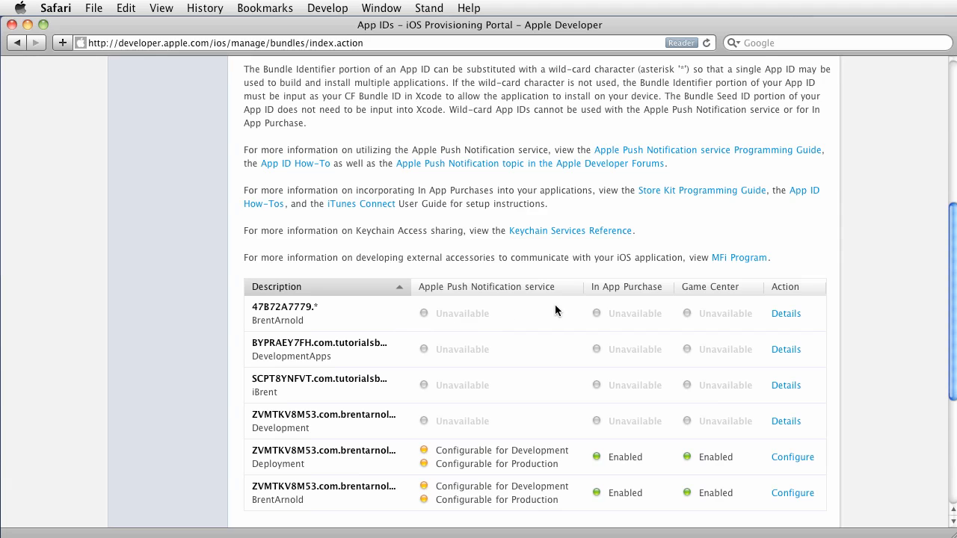
mouse_move(719, 309)
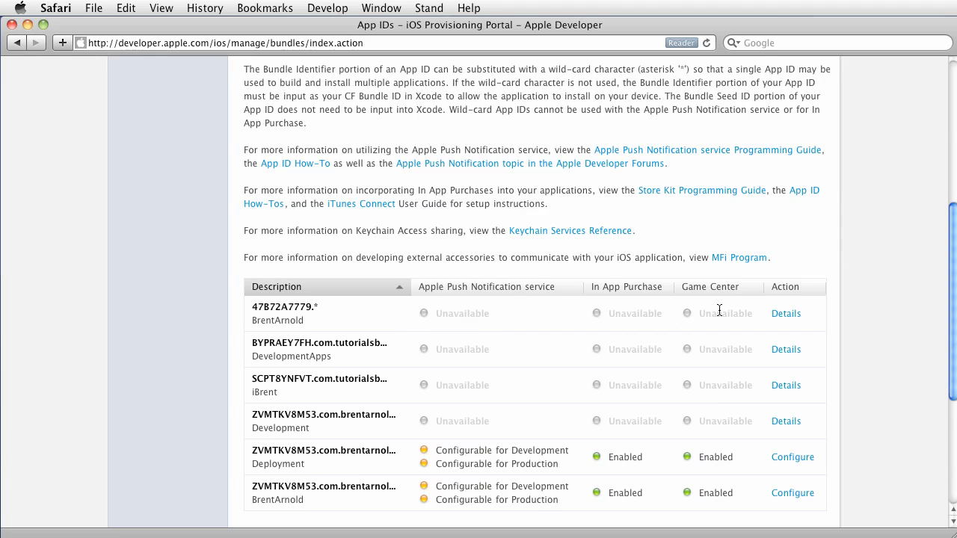
mouse_move(502, 355)
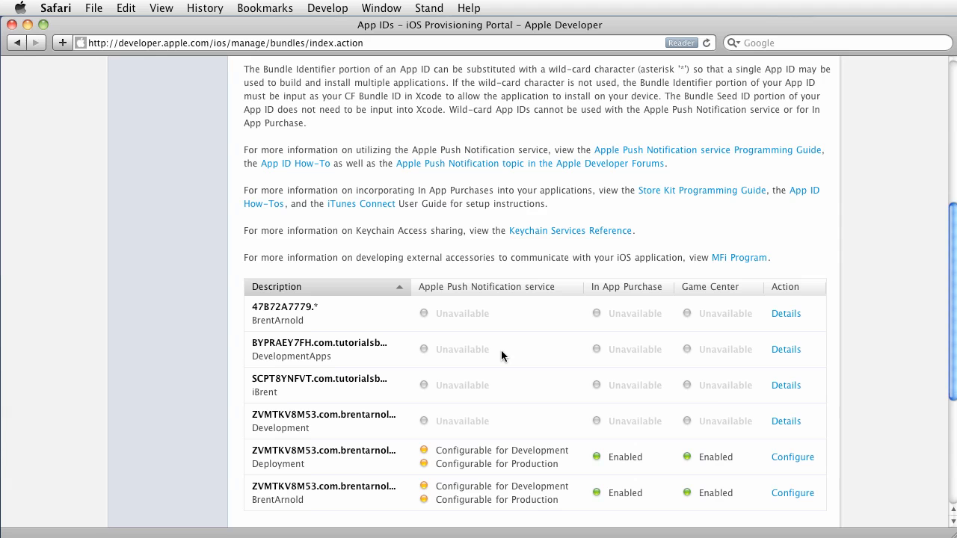
mouse_move(437, 391)
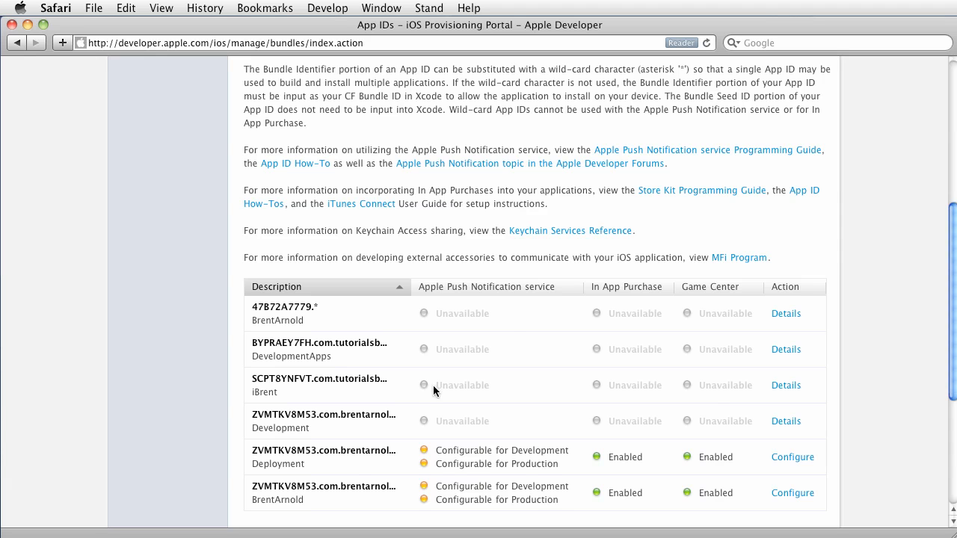
scroll(up, 3)
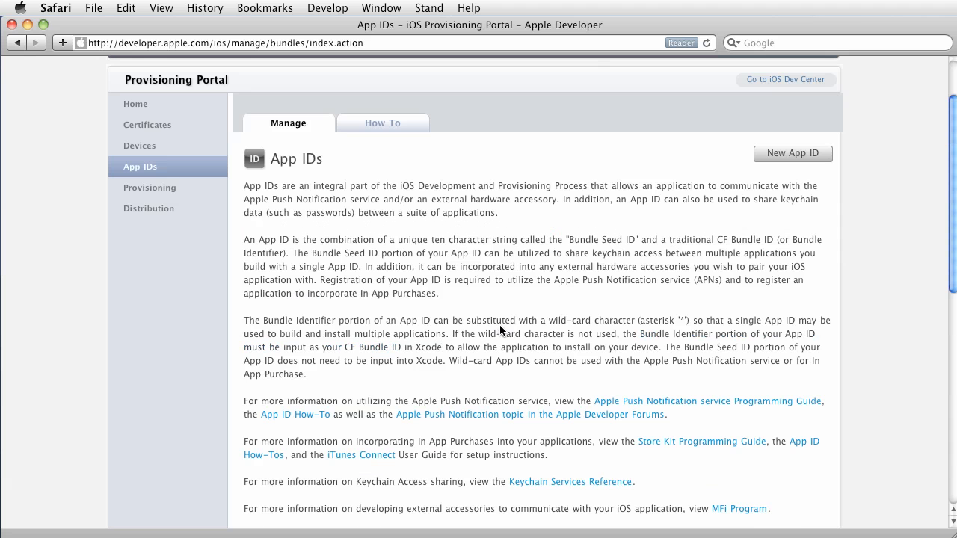
click(792, 152)
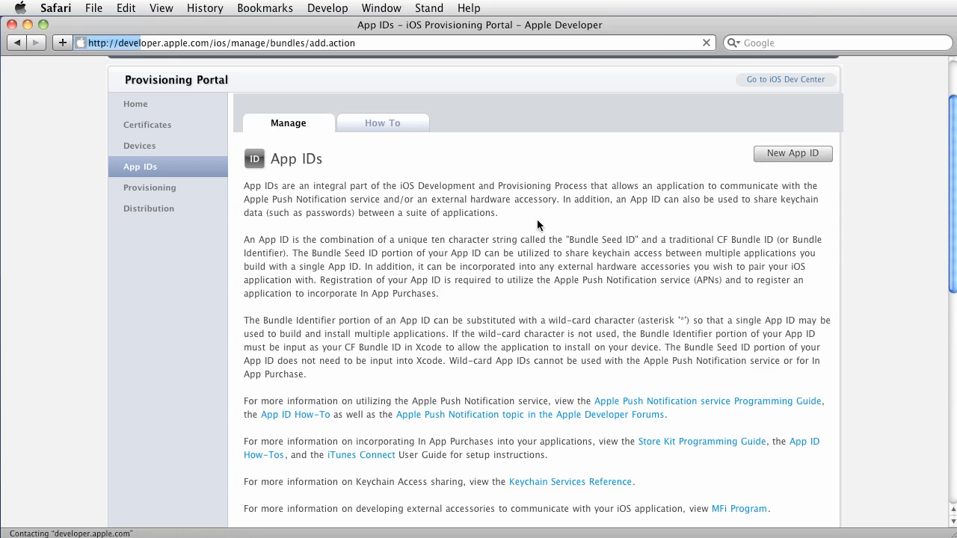
click(792, 152)
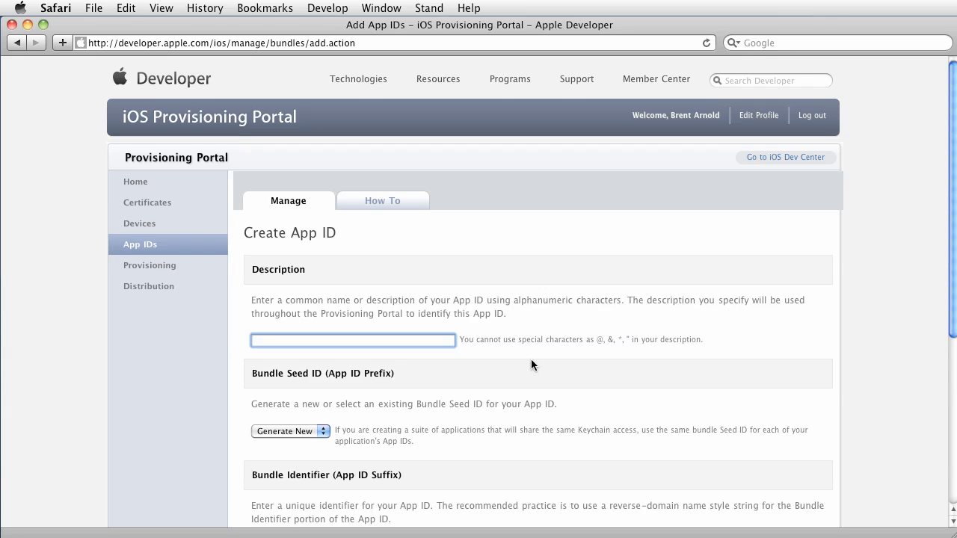
Enter the description MyCoolApp and keep Bundle Seed ID on Generate New.
text(MyCoolA)
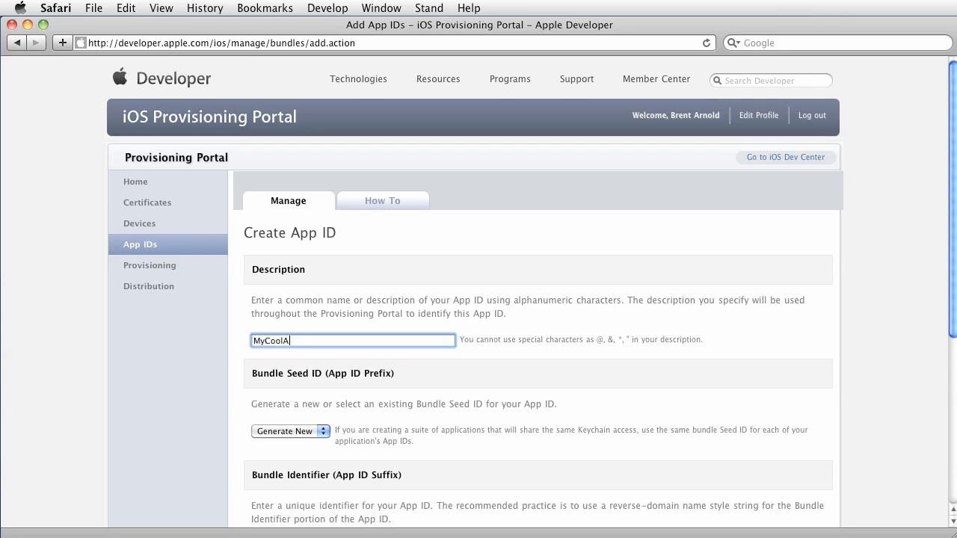
text(pp)
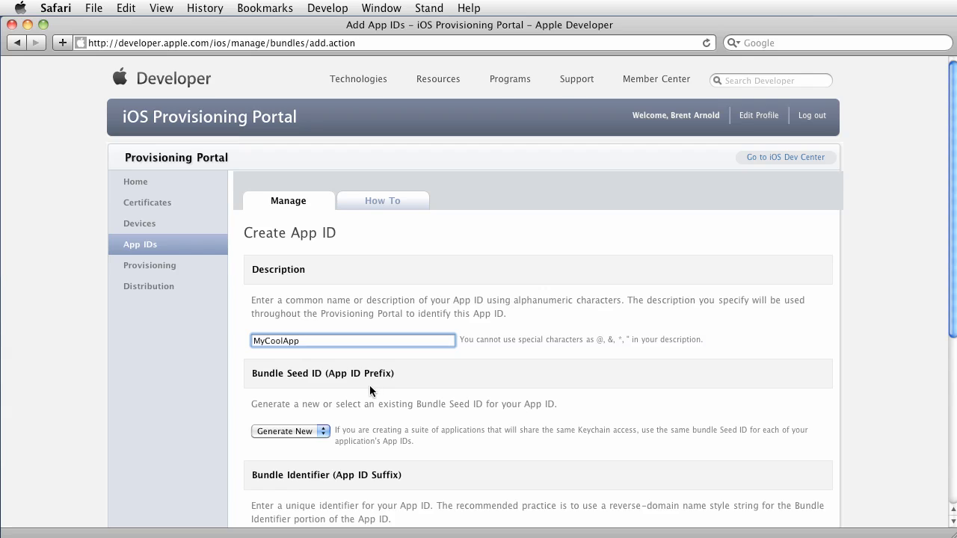
scroll(down, 3)
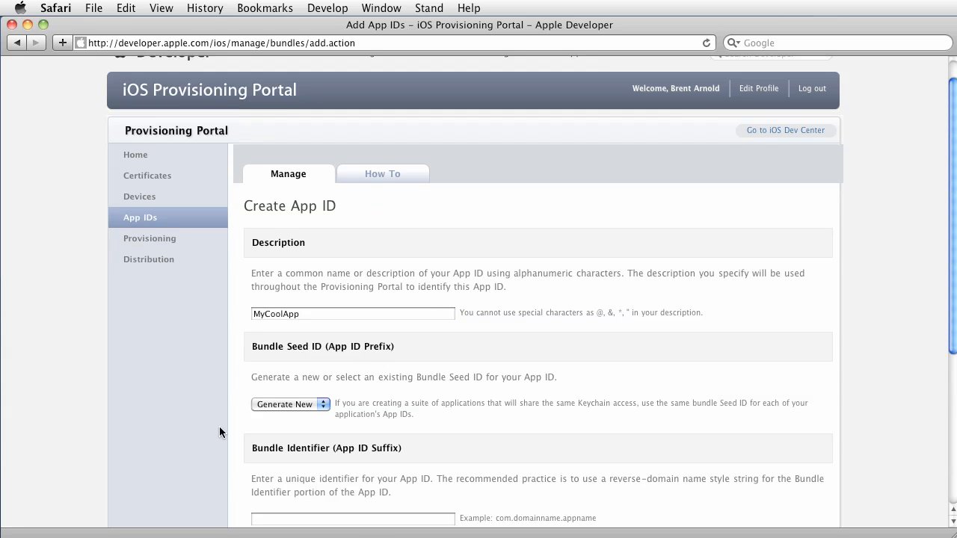
mouse_move(332, 423)
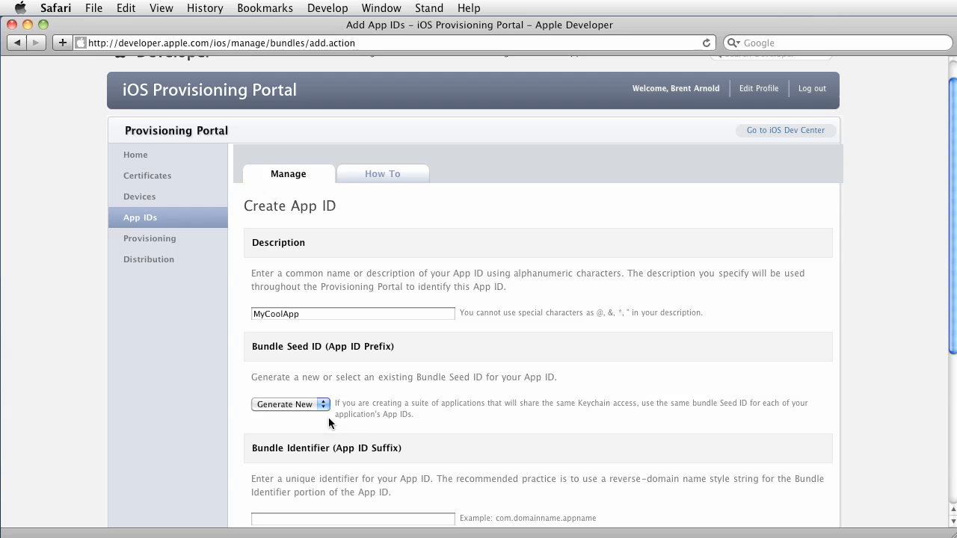
mouse_move(451, 419)
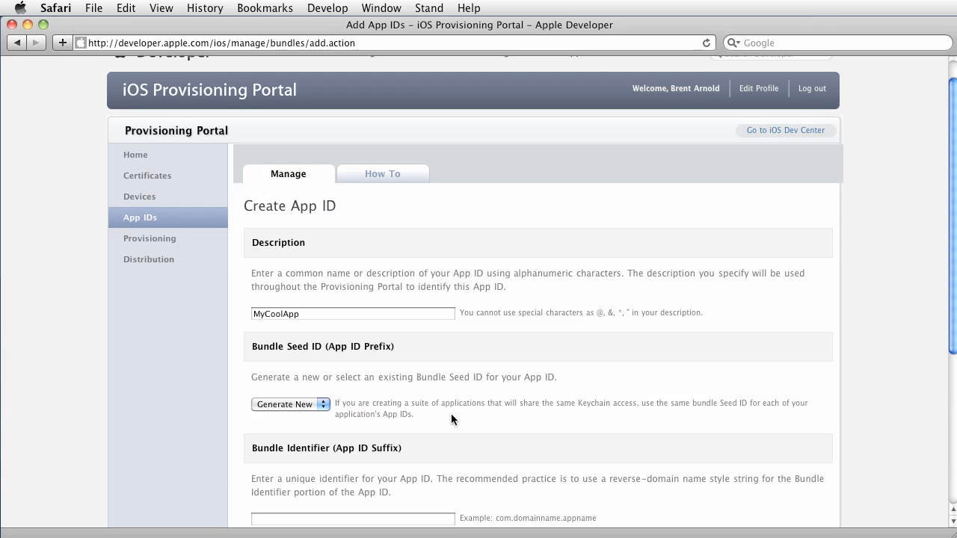
mouse_move(421, 420)
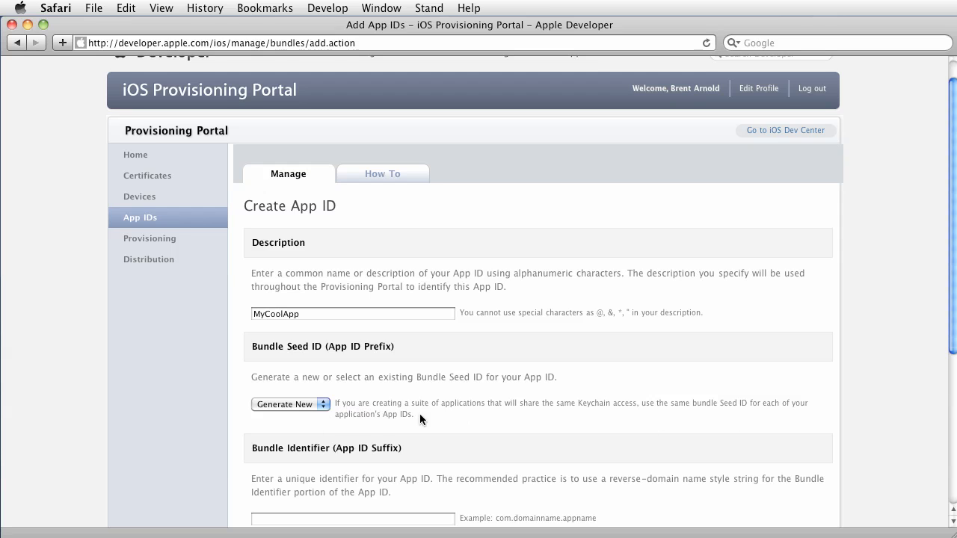
scroll(down, 3)
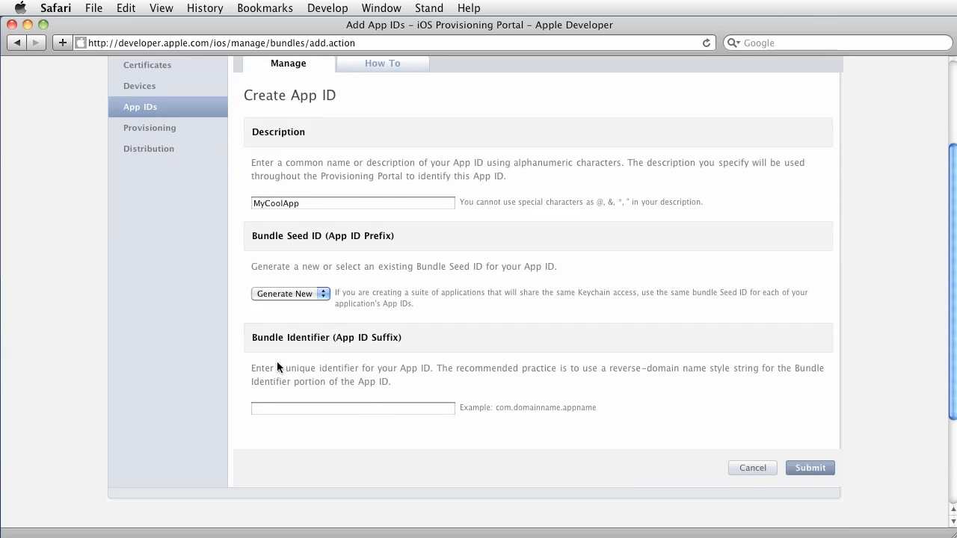
click(290, 293)
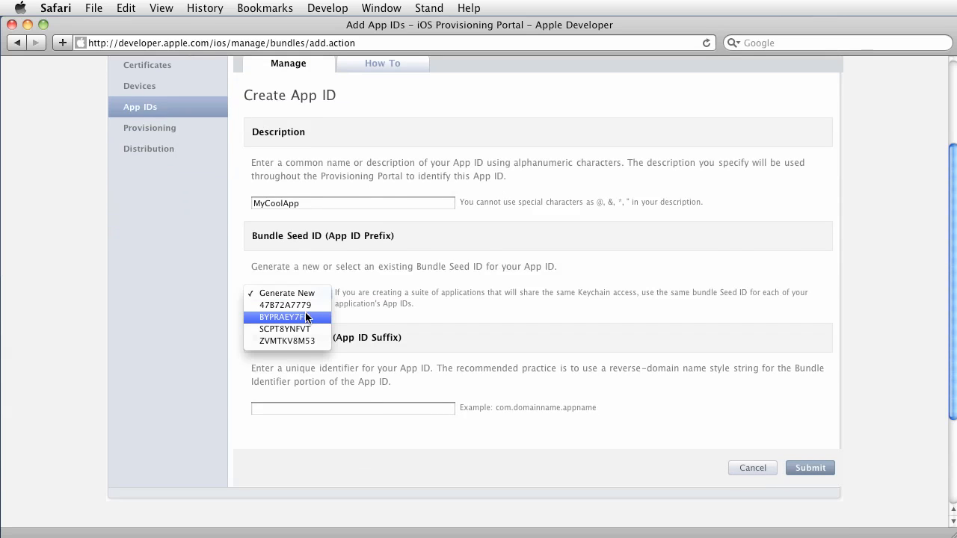
click(286, 292)
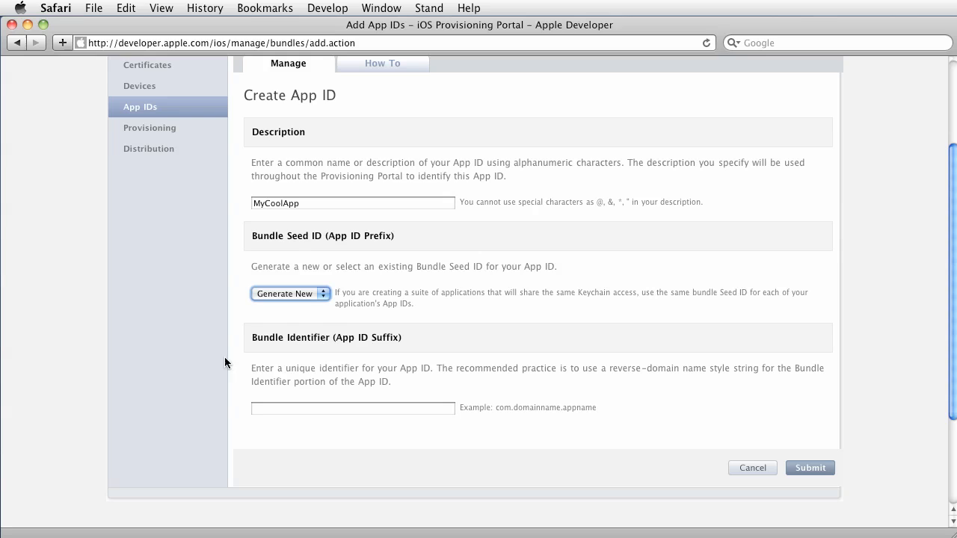
click(351, 408)
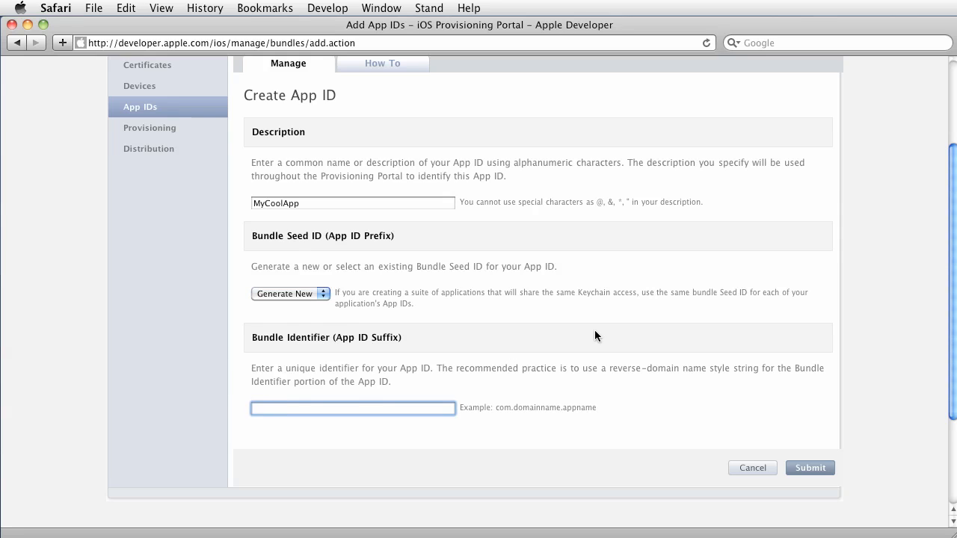
click(352, 408)
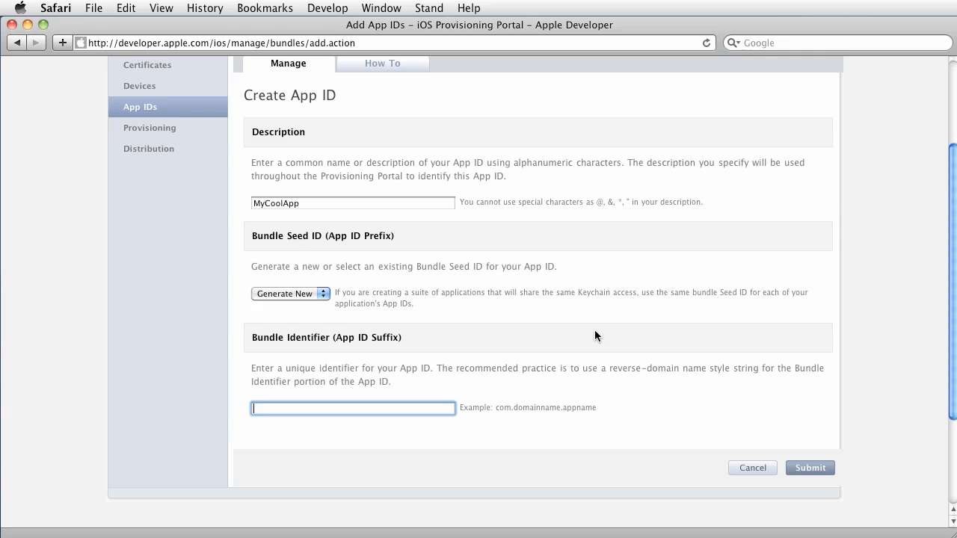
Enter bundle identifier com.tutorialsbybrent.MyCoolApp and submit the new App ID.
text(c)
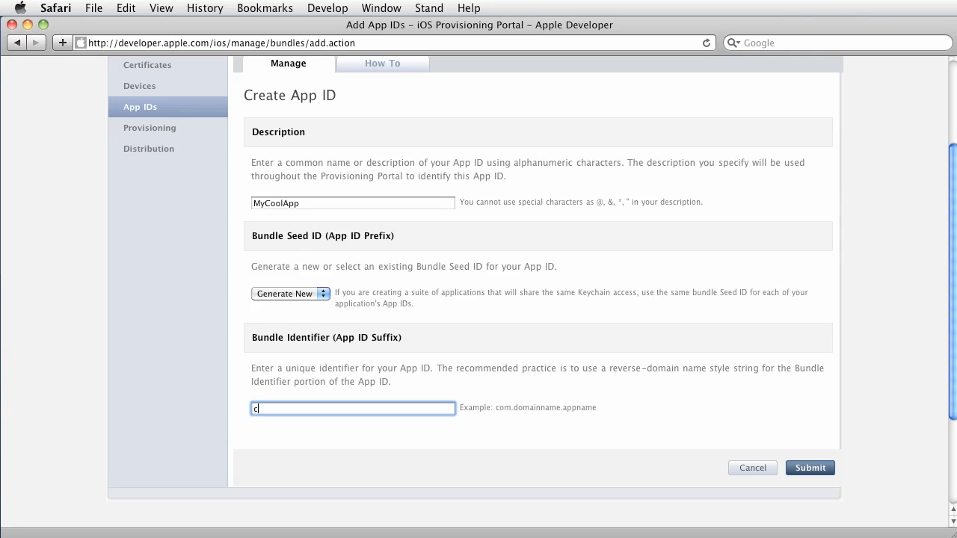
text(om.tutorials)
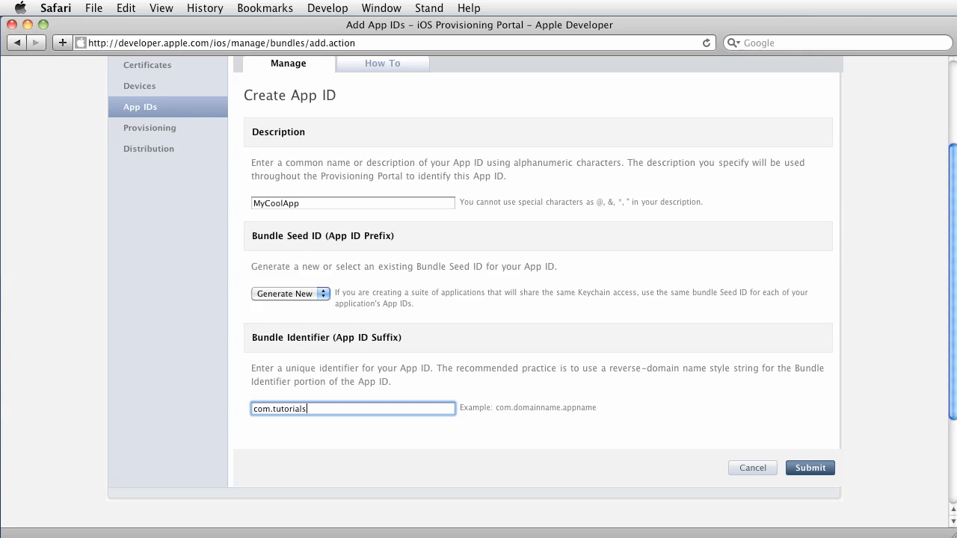
text(byibrent)
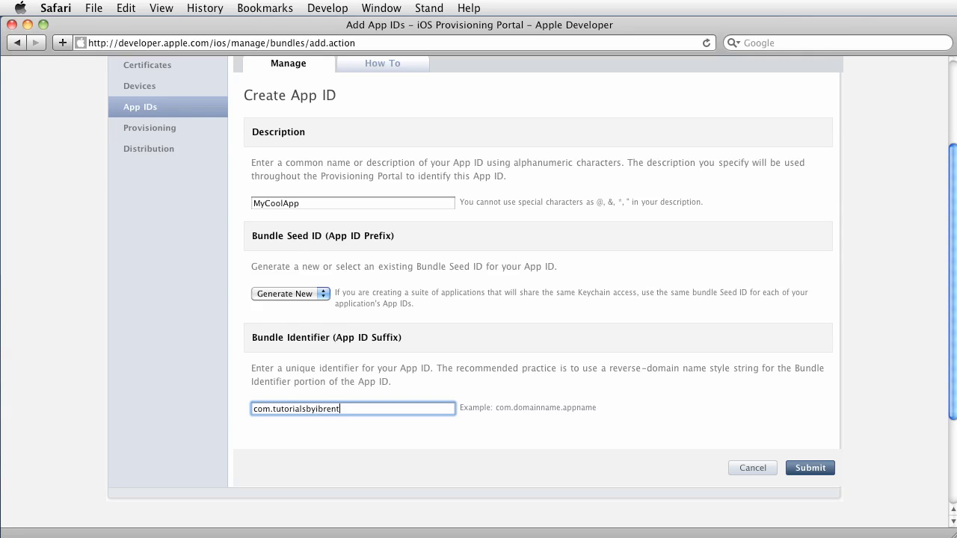
text(.M)
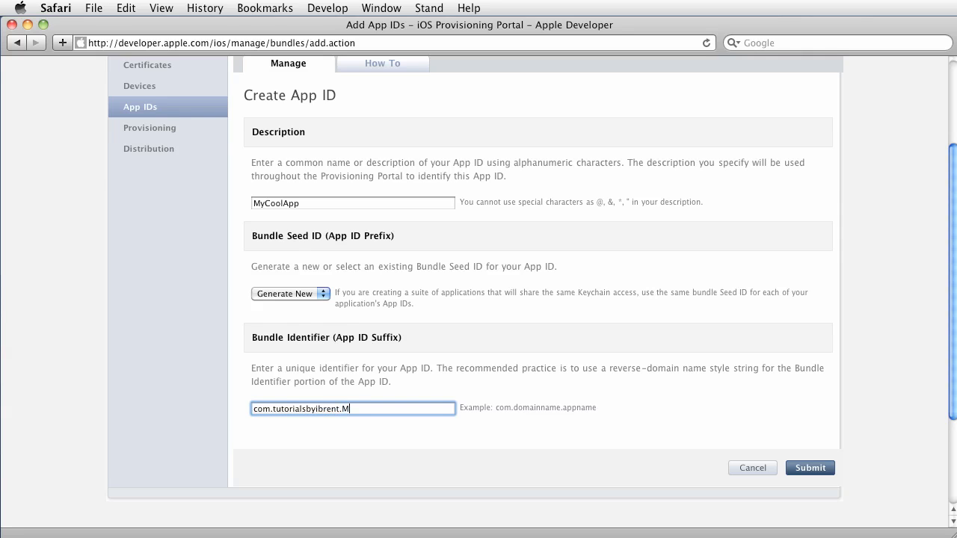
text(yCoolA)
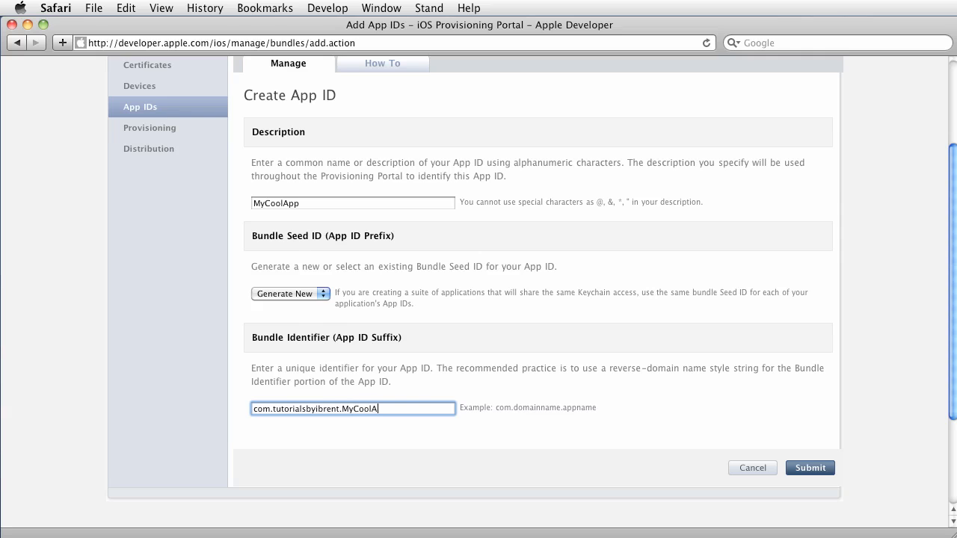
text(pp)
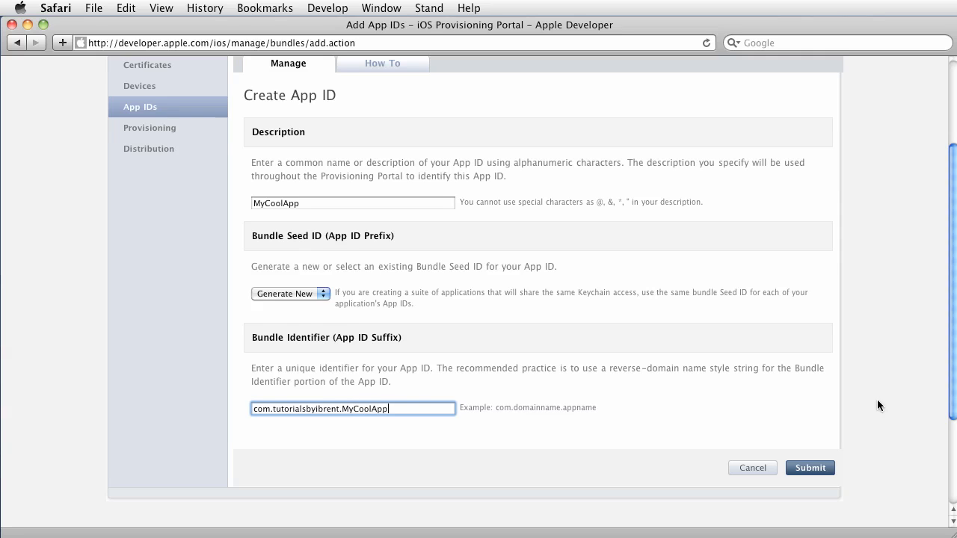
click(808, 467)
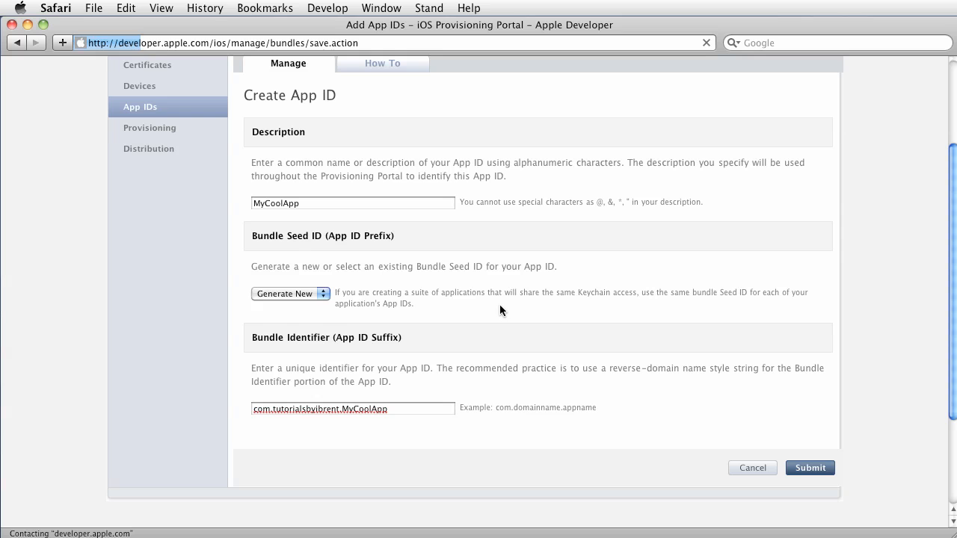
click(810, 466)
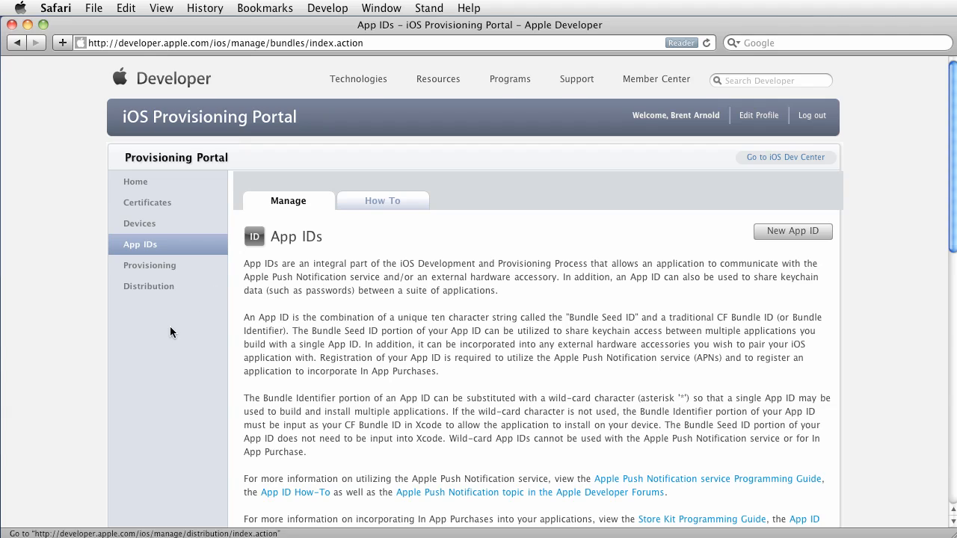
mouse_move(149, 266)
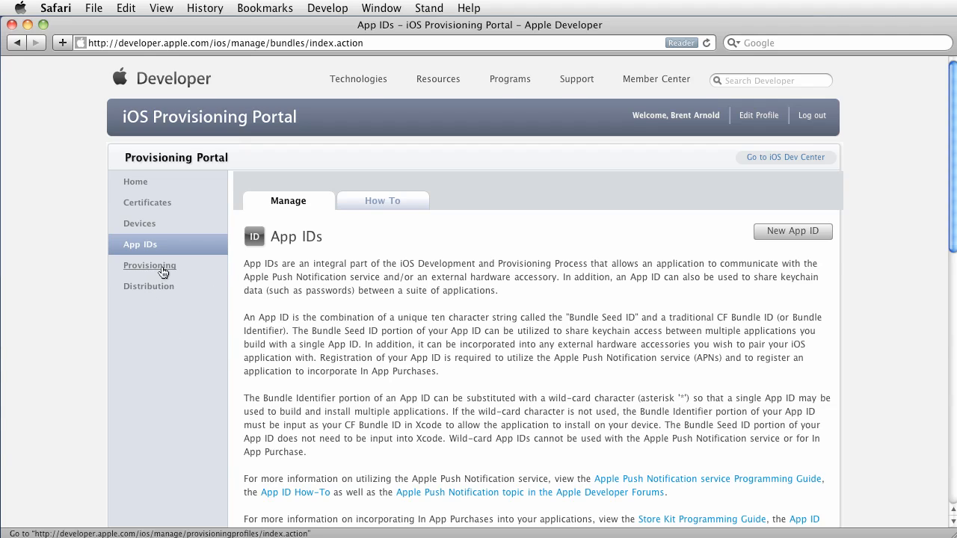
Show the Distribution provisioning profiles and start a new profile.
click(150, 266)
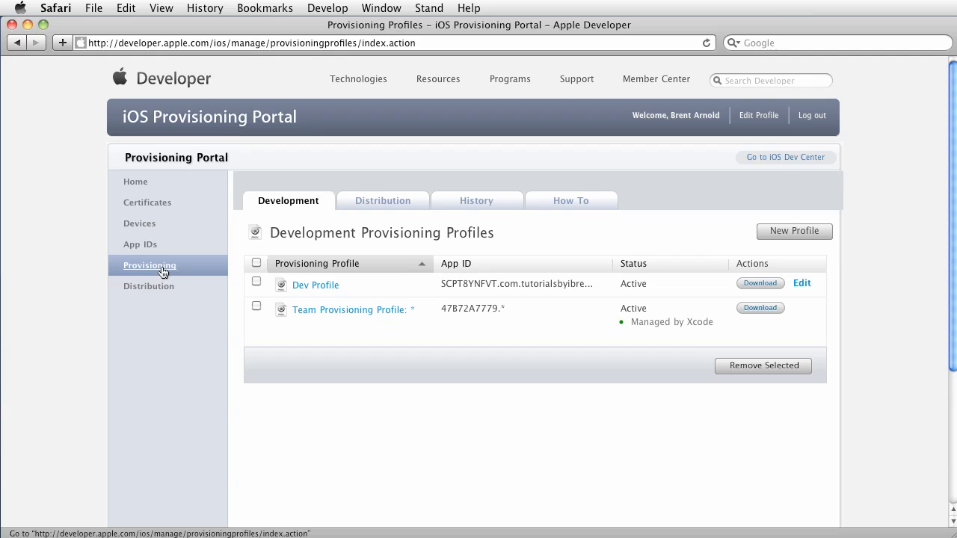
mouse_move(389, 207)
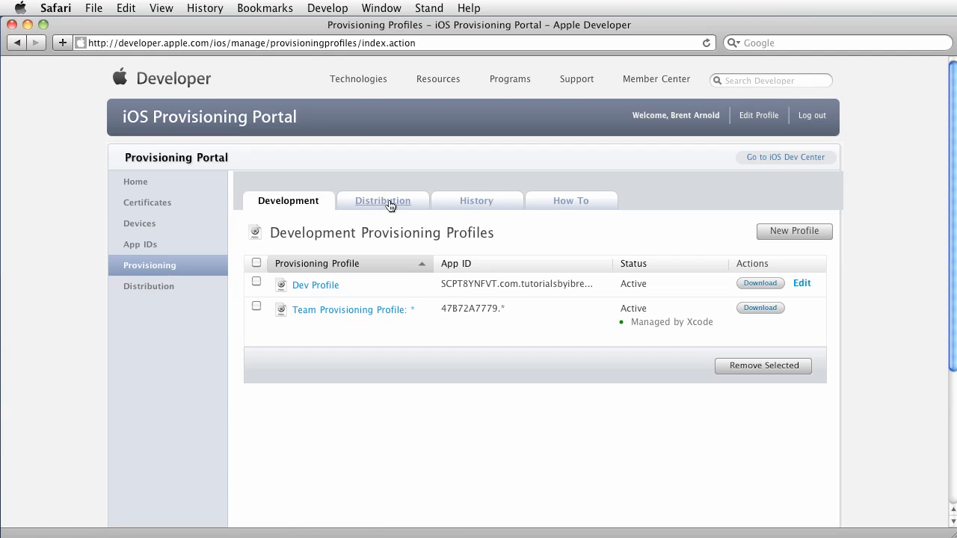
click(383, 200)
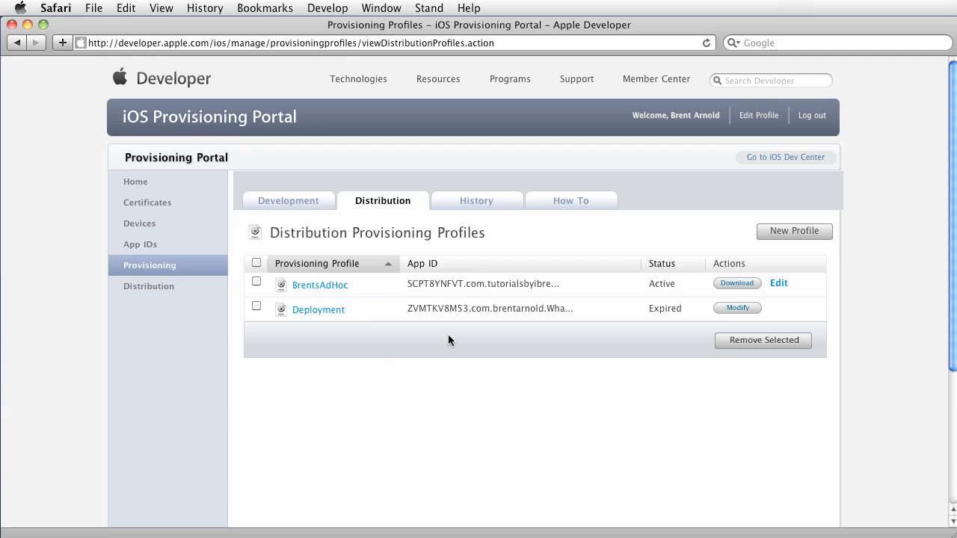
mouse_move(315, 321)
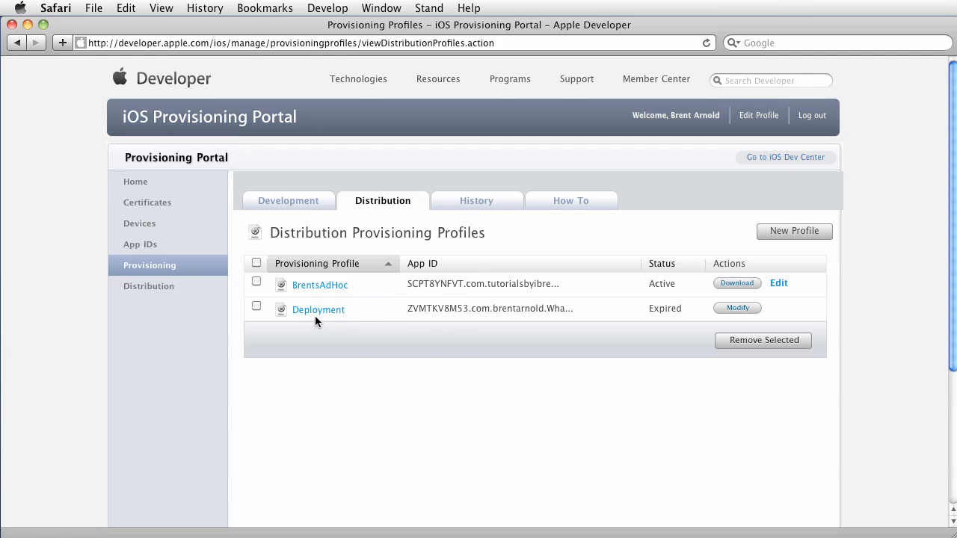
mouse_move(450, 346)
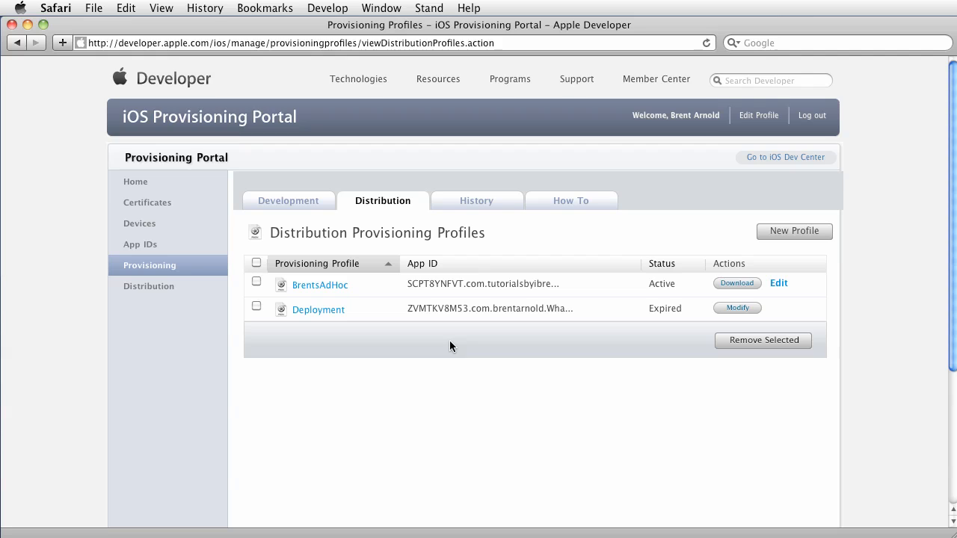
mouse_move(516, 236)
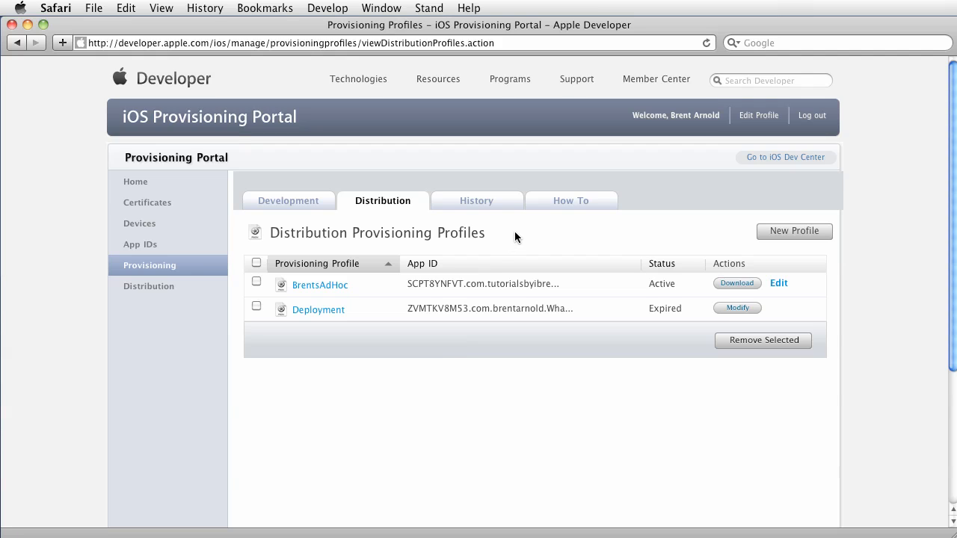
mouse_move(810, 239)
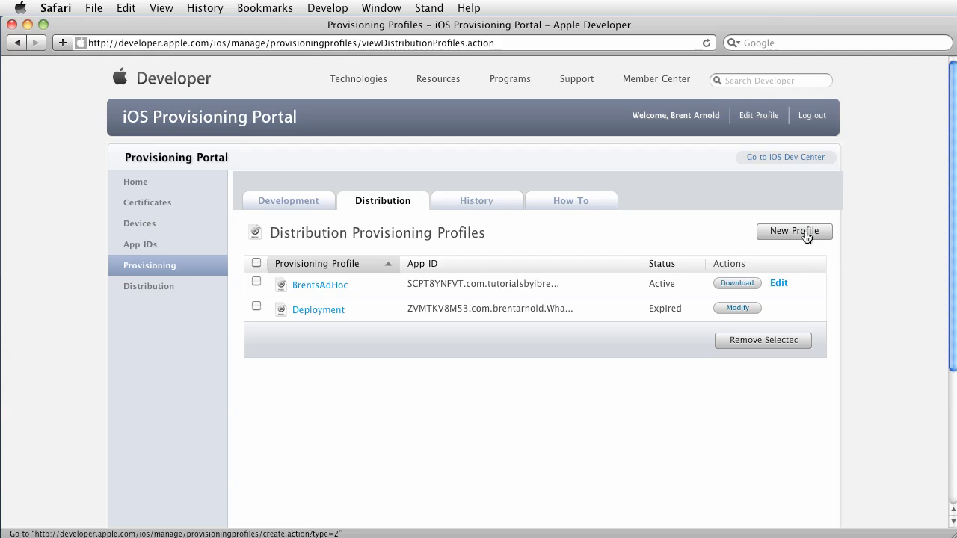
click(793, 230)
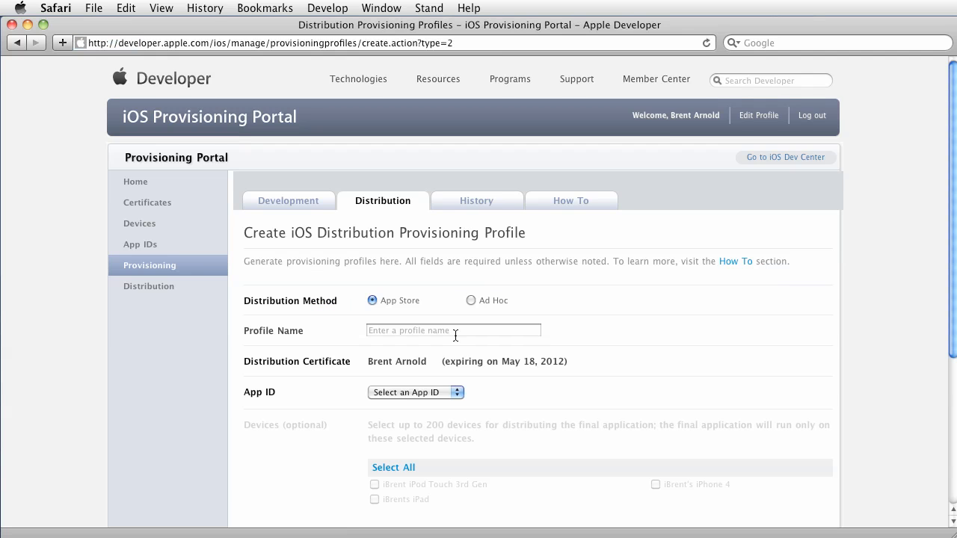
Name the App Store profile MyCoolApp_Profile, assign App ID MyCoolApp and submit it.
click(453, 330)
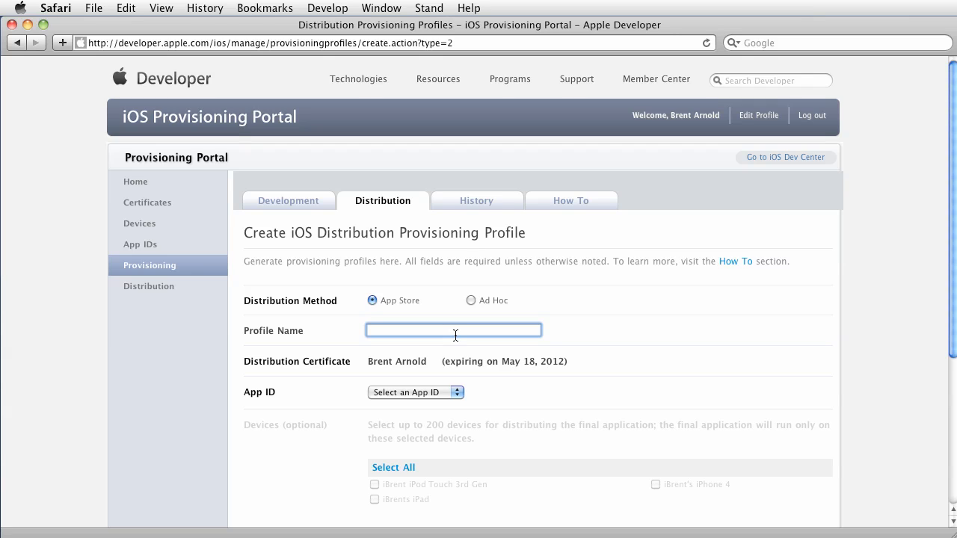
text(My)
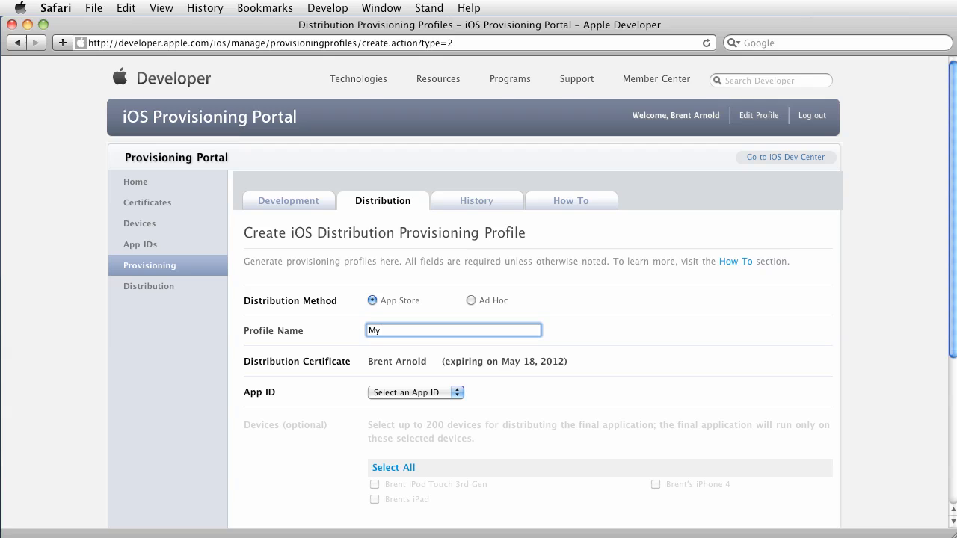
text(CoolApp)
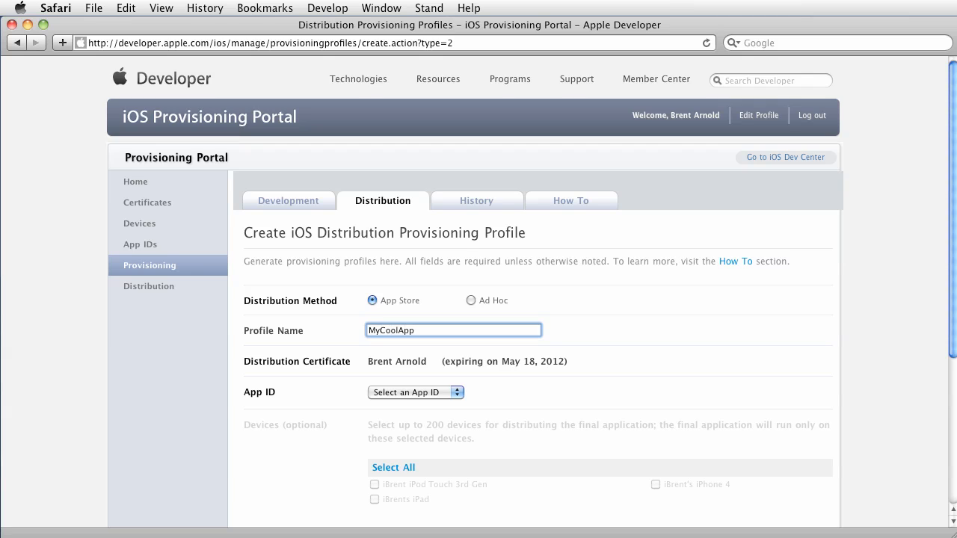
text(_Profi)
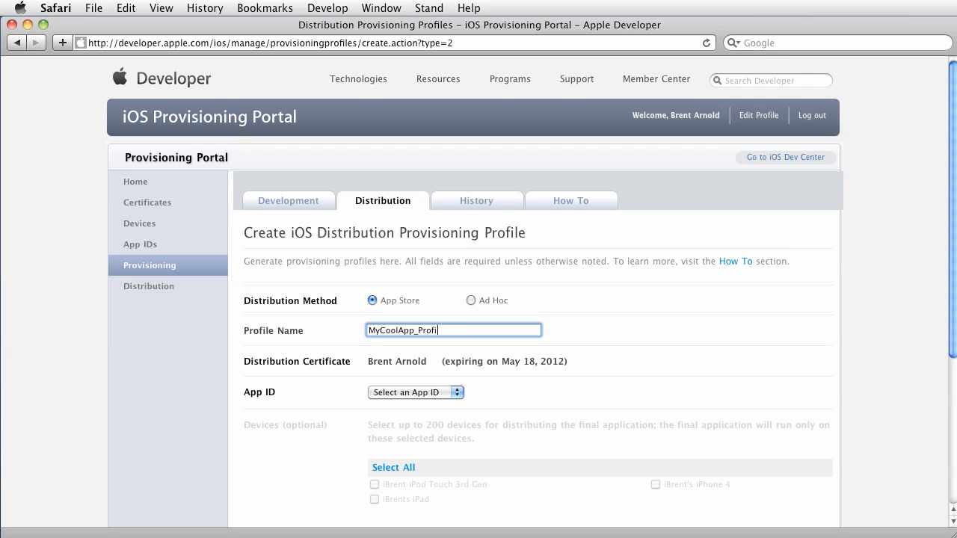
text(le)
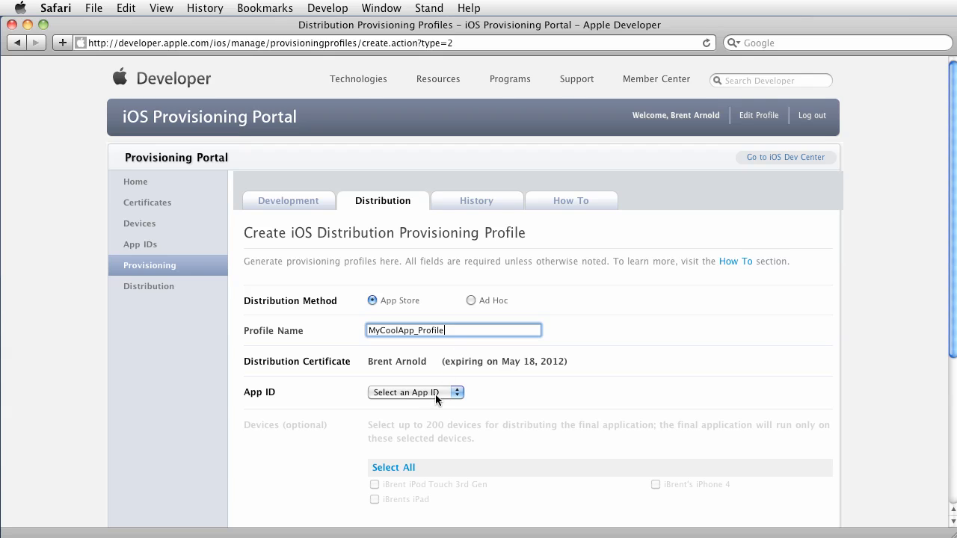
click(416, 392)
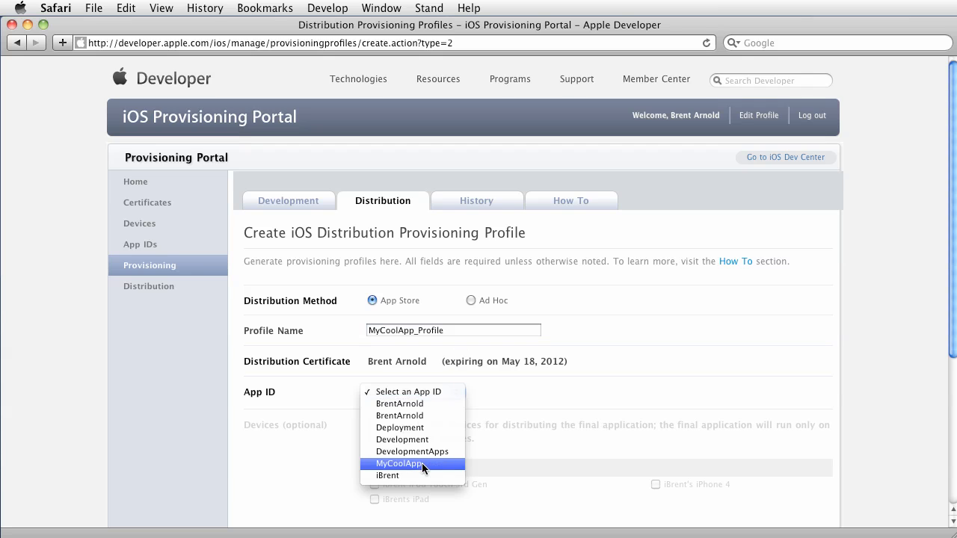
click(401, 464)
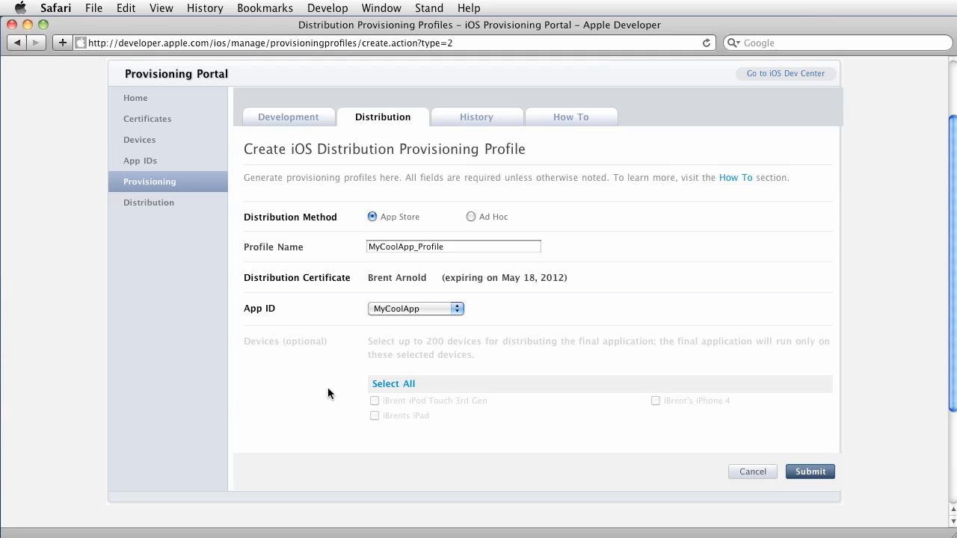
mouse_move(550, 359)
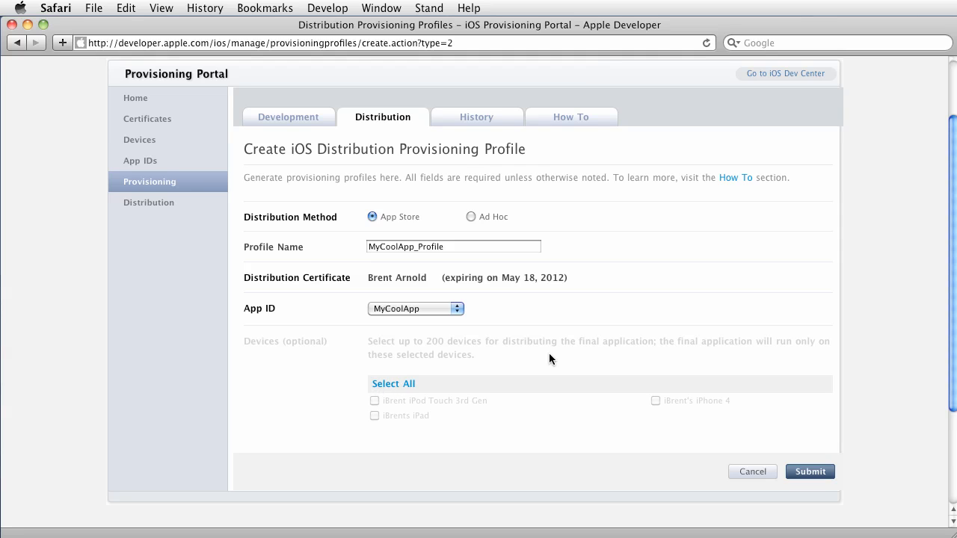
mouse_move(550, 383)
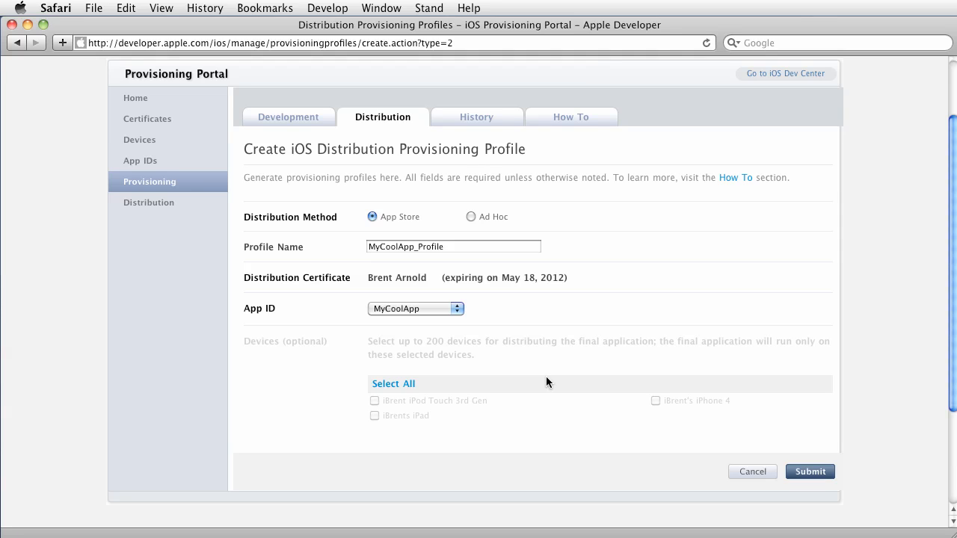
mouse_move(795, 481)
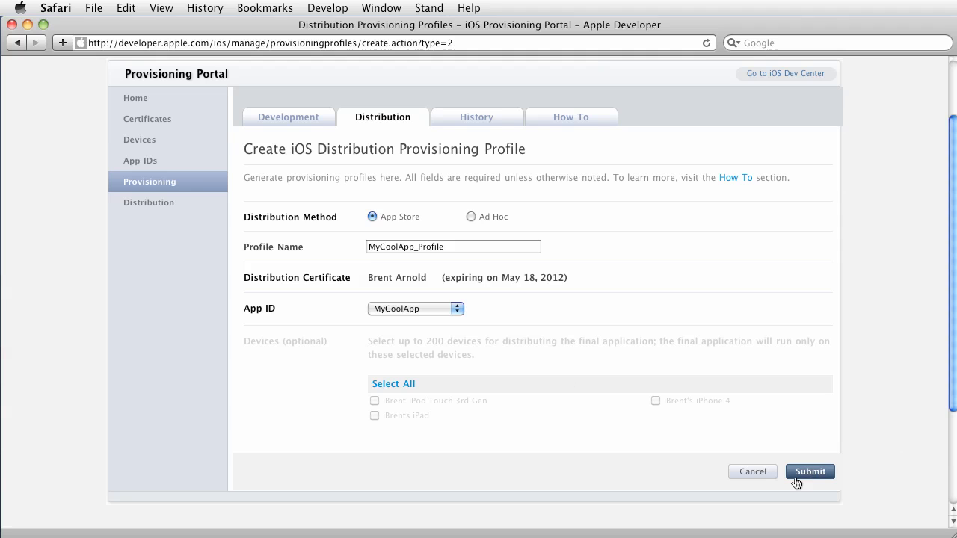
click(810, 472)
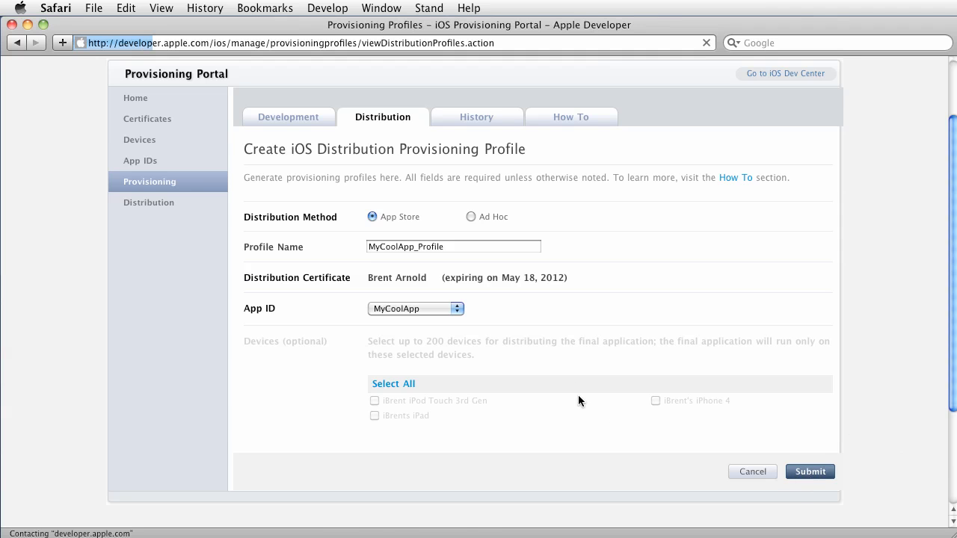
click(808, 471)
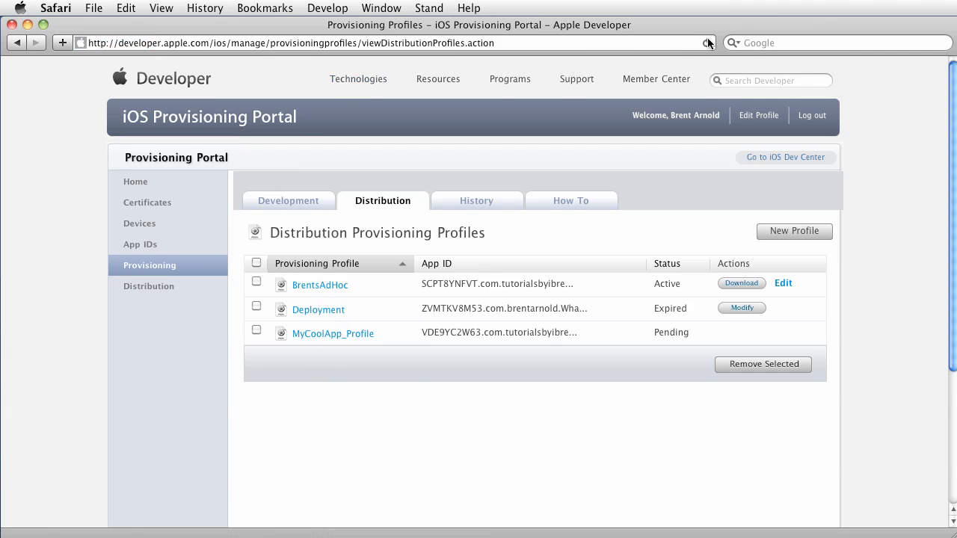
click(709, 42)
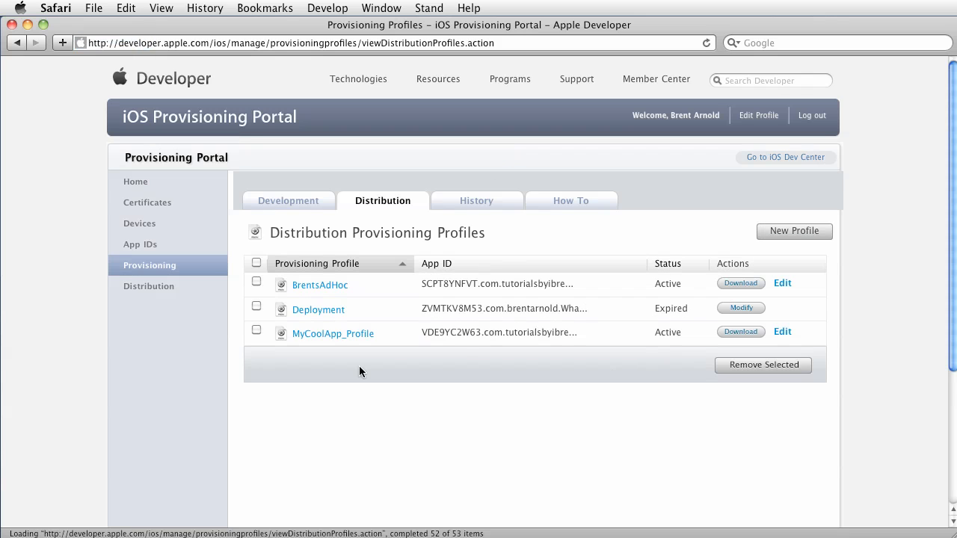
mouse_move(308, 365)
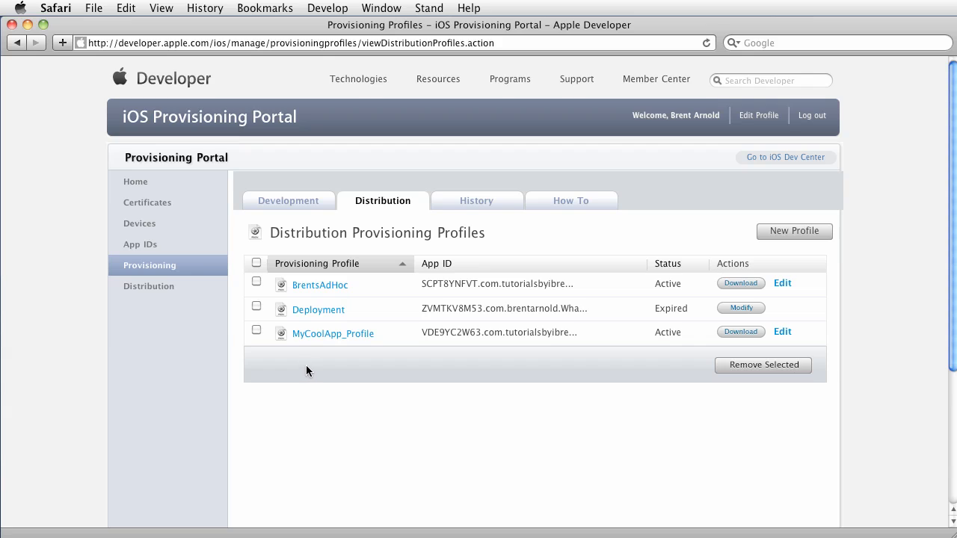
mouse_move(323, 372)
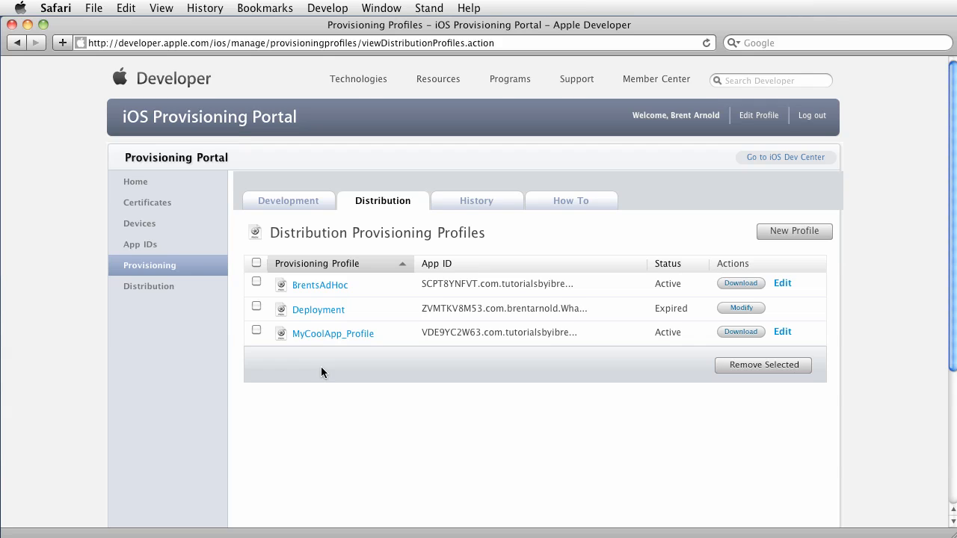
mouse_move(192, 230)
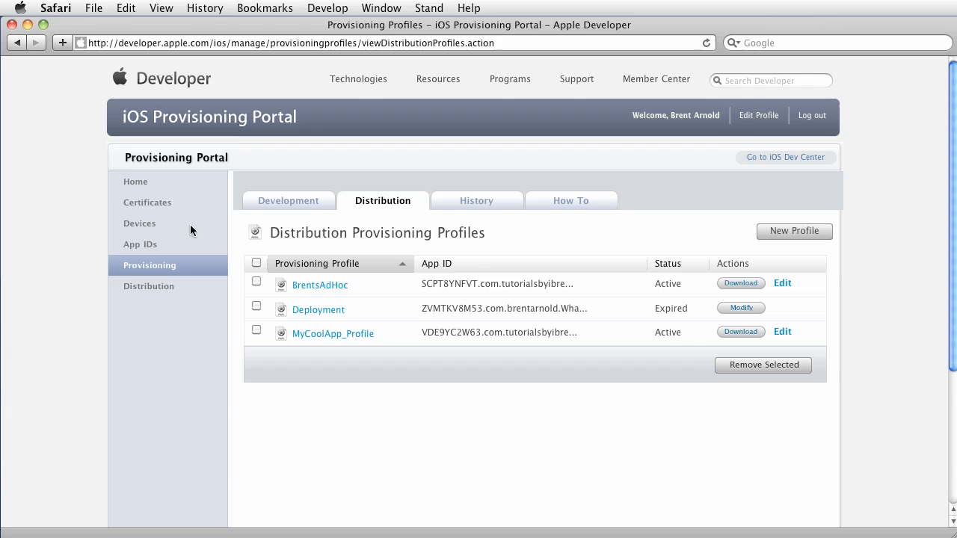
mouse_move(490, 398)
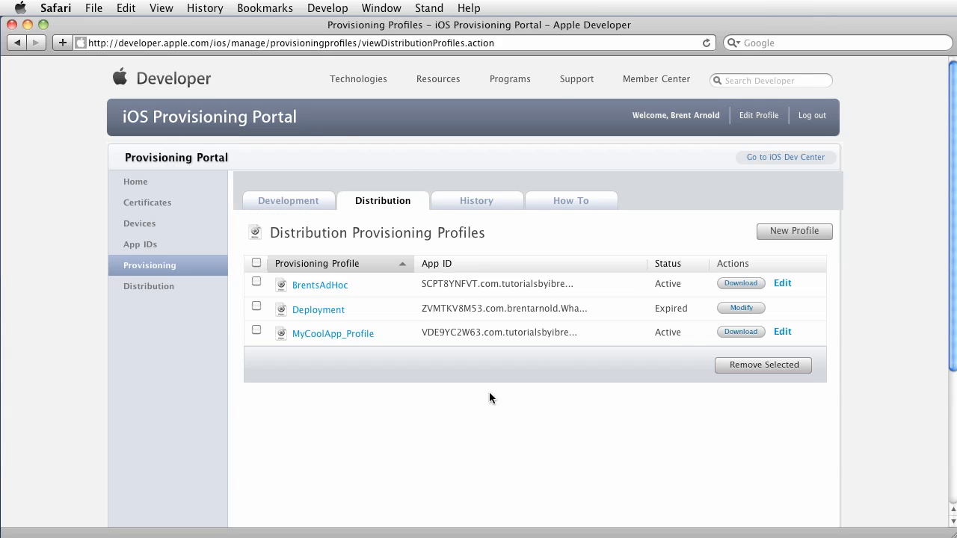
mouse_move(332, 333)
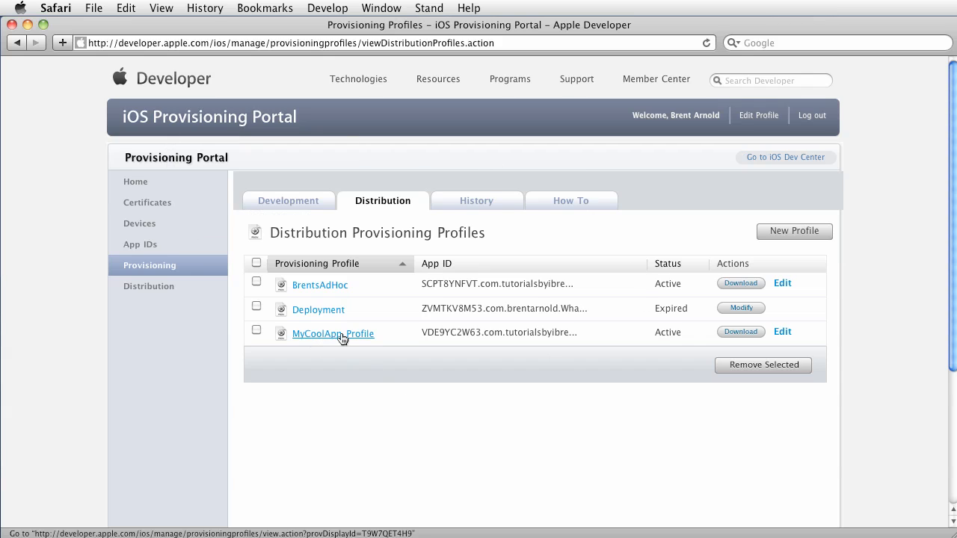
mouse_move(356, 364)
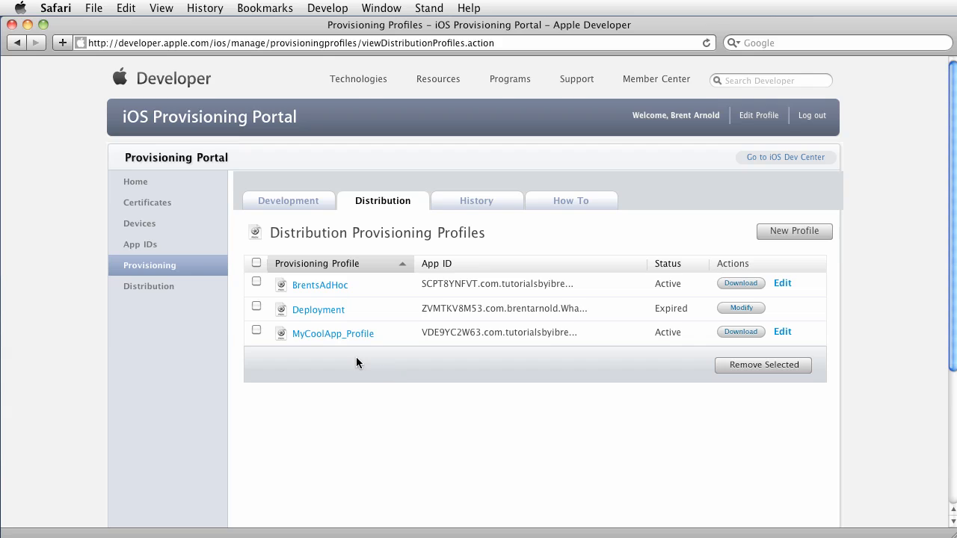
mouse_move(499, 372)
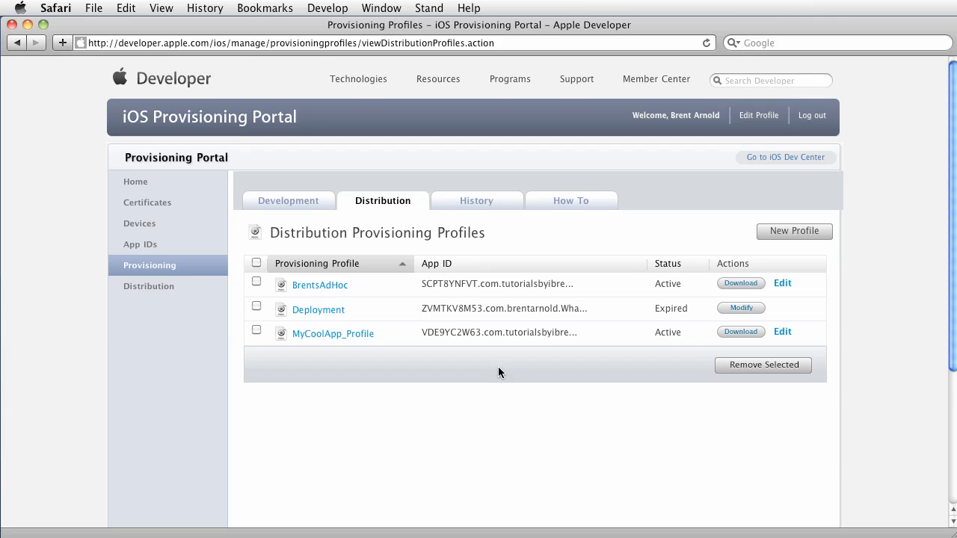
mouse_move(269, 381)
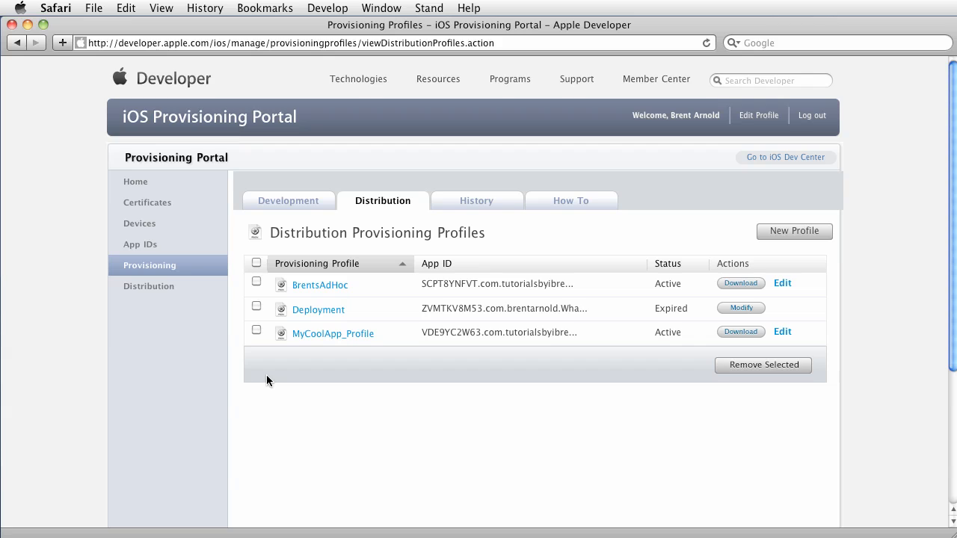
mouse_move(232, 366)
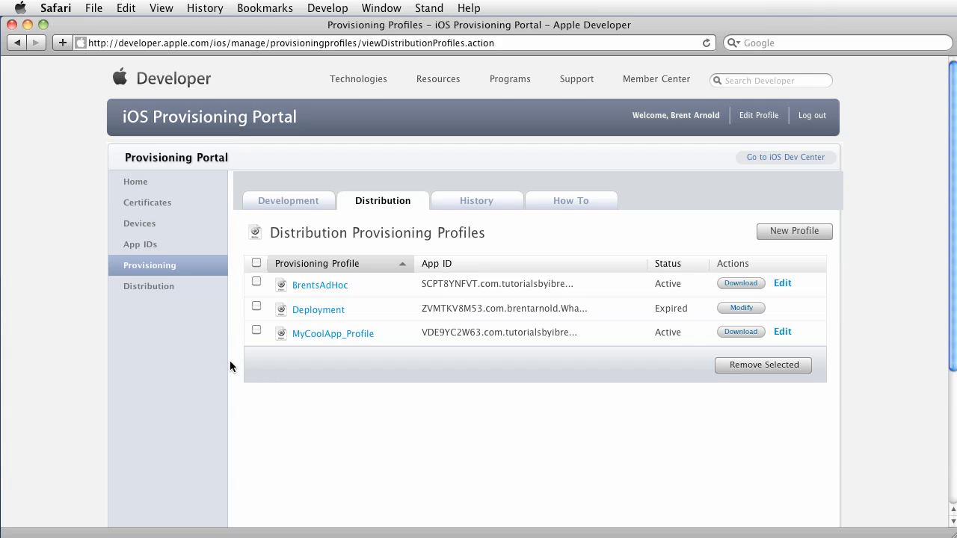
mouse_move(148, 287)
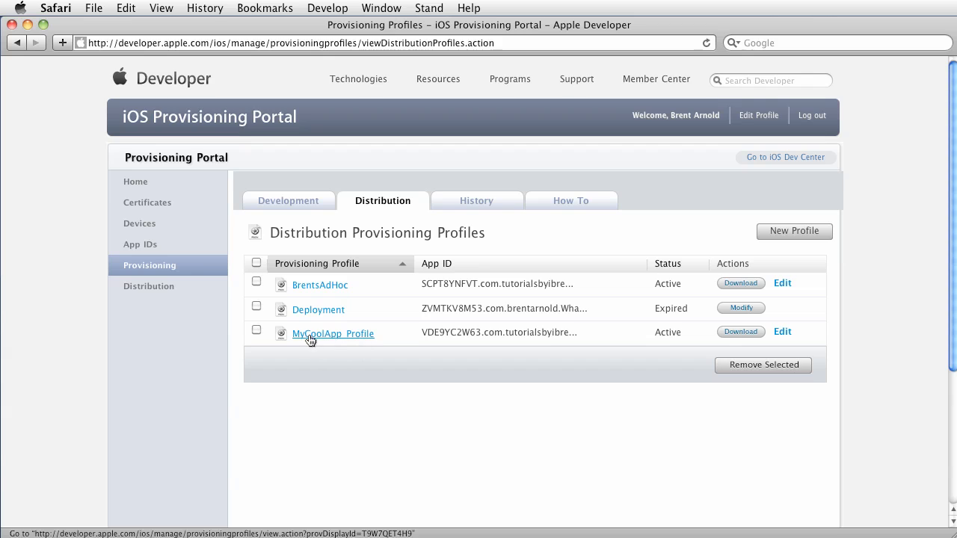
mouse_move(338, 347)
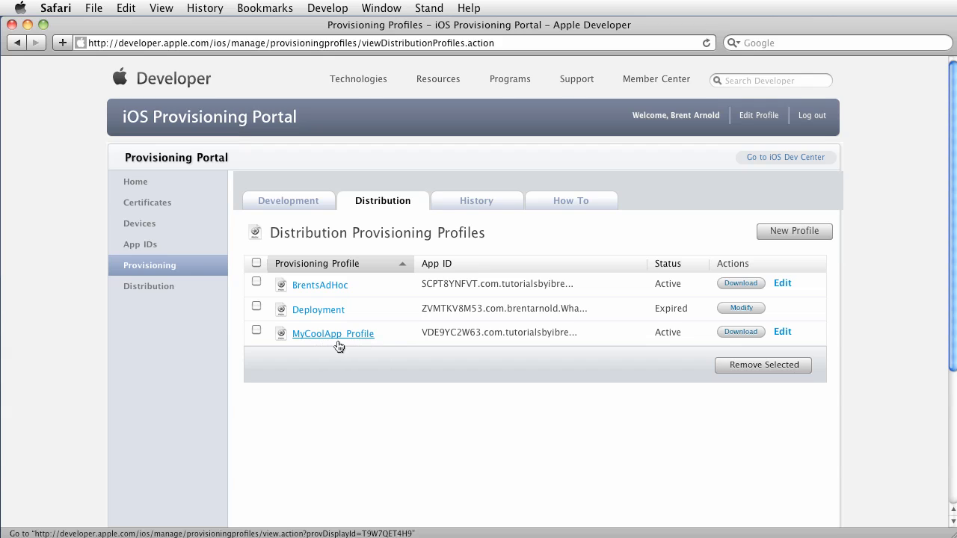
mouse_move(358, 341)
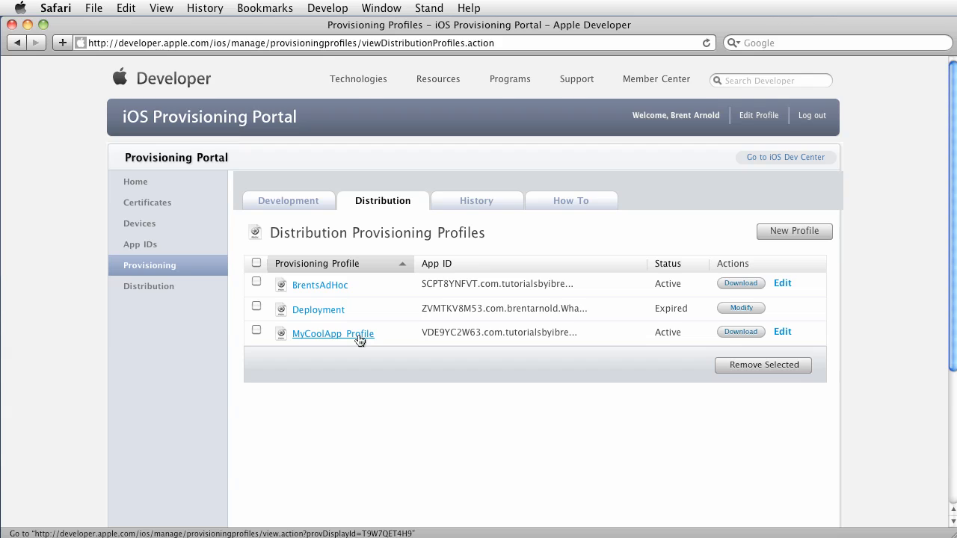
mouse_move(396, 378)
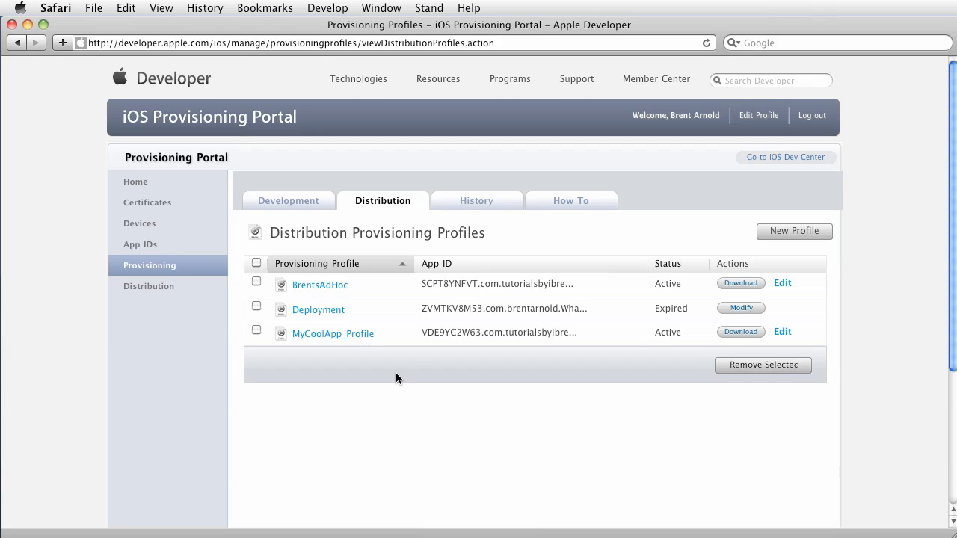
mouse_move(326, 345)
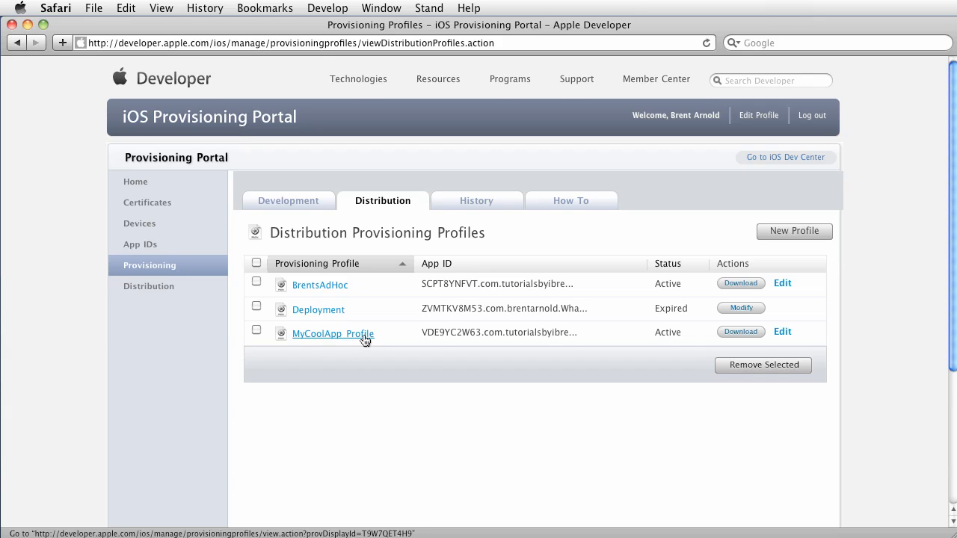
mouse_move(377, 356)
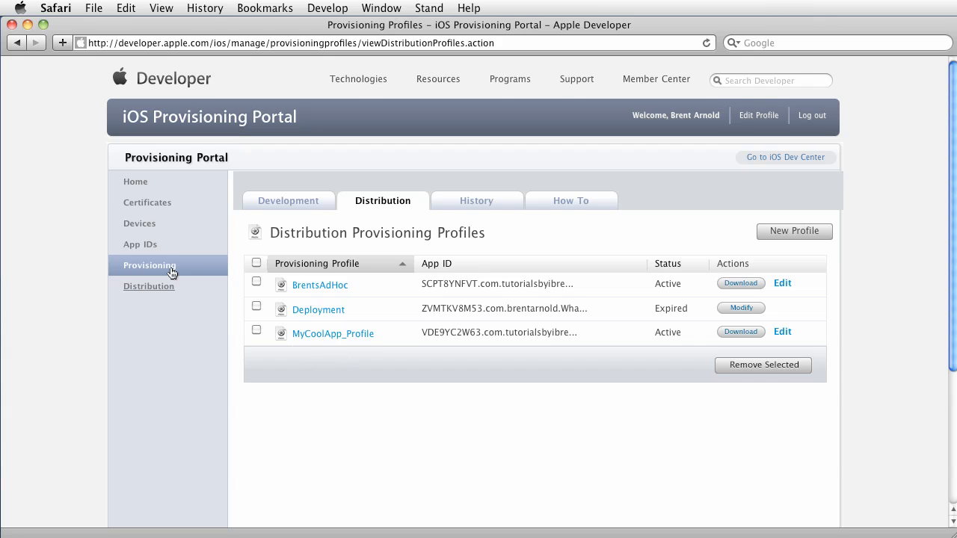
mouse_move(344, 316)
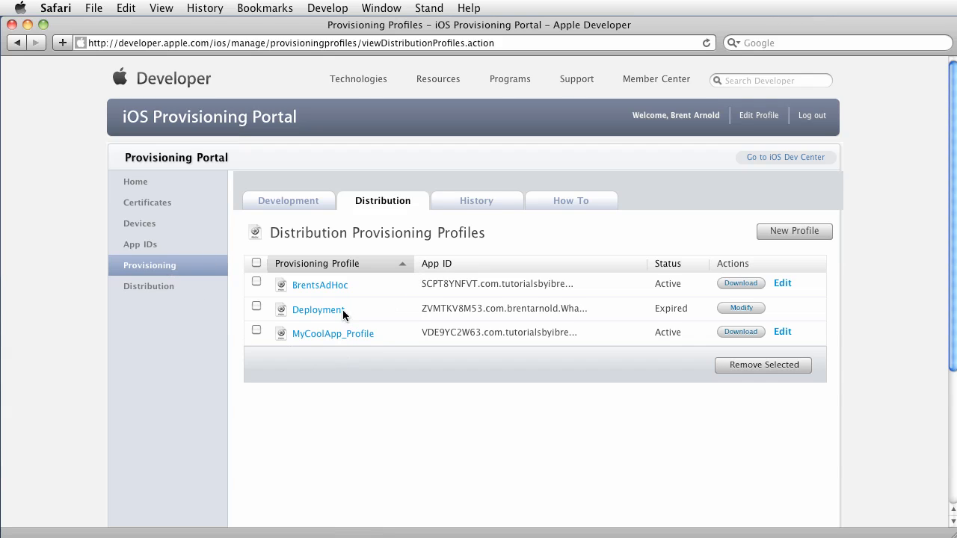
mouse_move(377, 320)
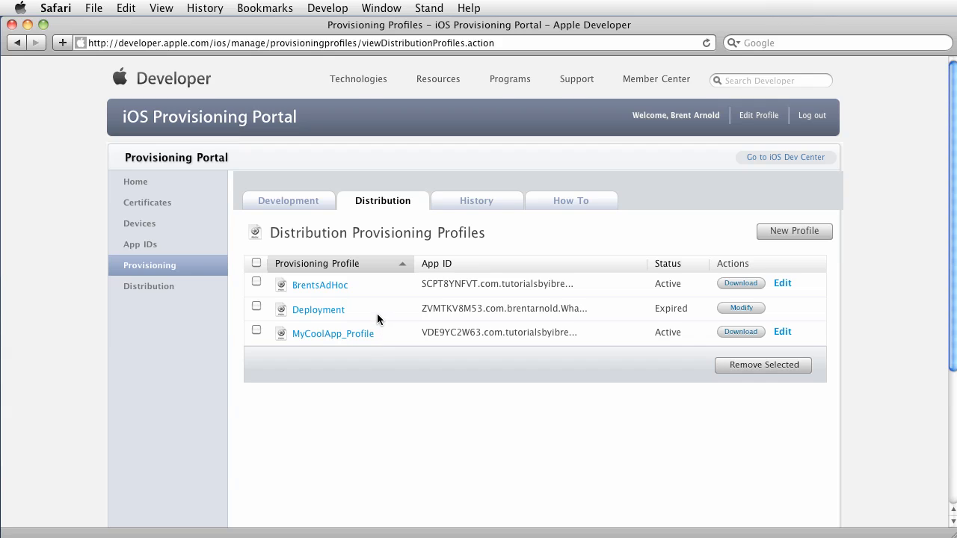
mouse_move(373, 289)
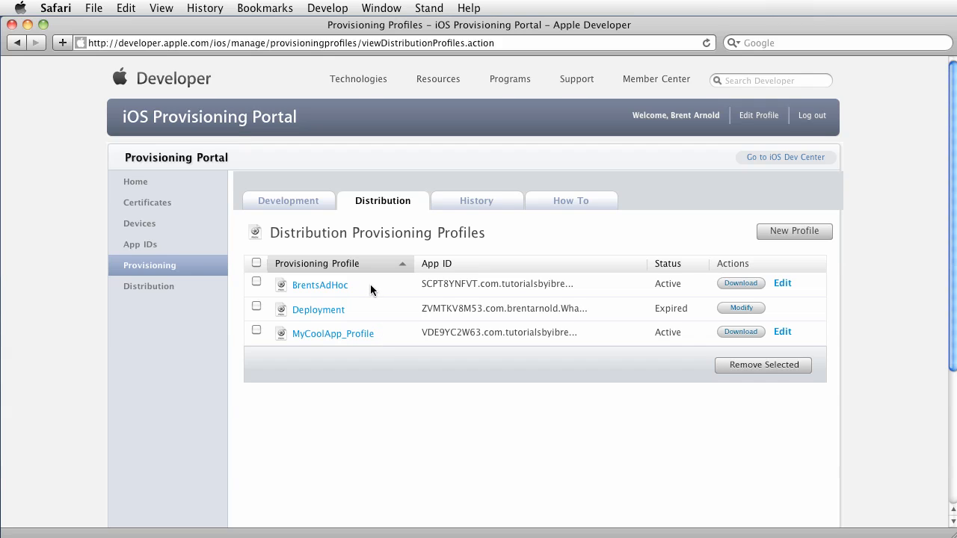
mouse_move(320, 284)
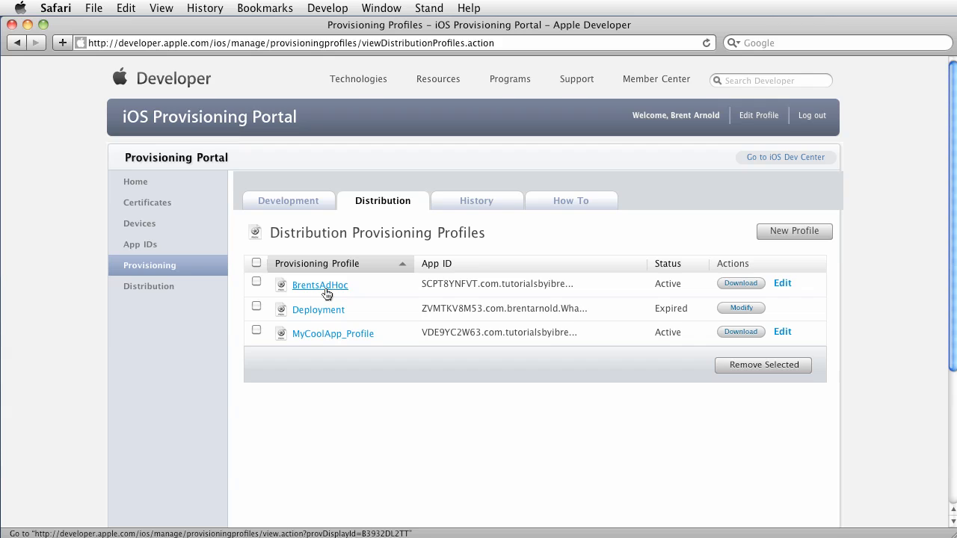
mouse_move(327, 344)
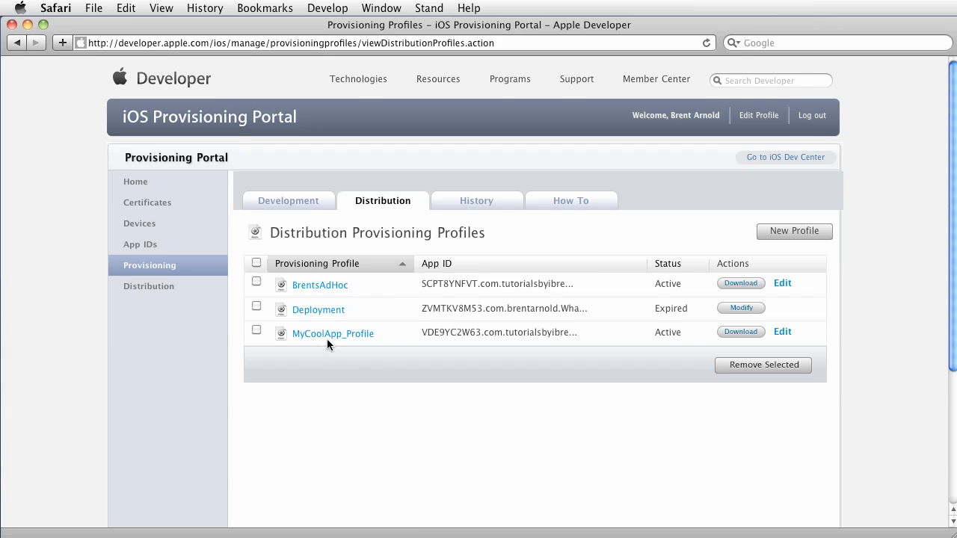
mouse_move(356, 382)
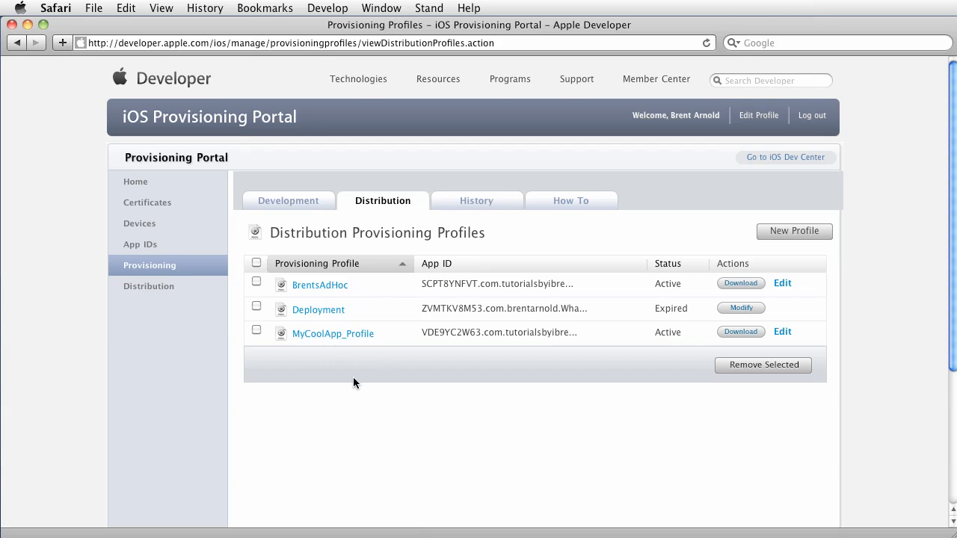
mouse_move(336, 345)
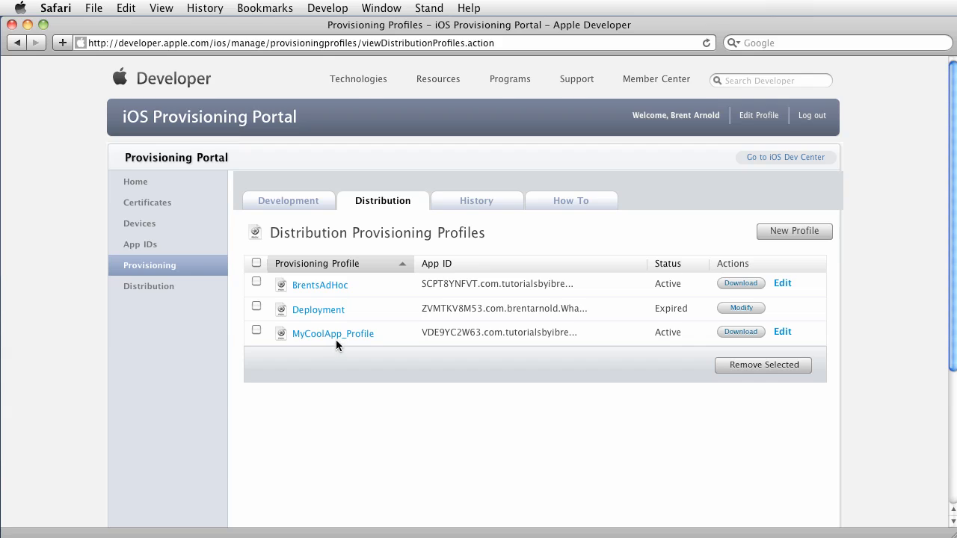
mouse_move(325, 376)
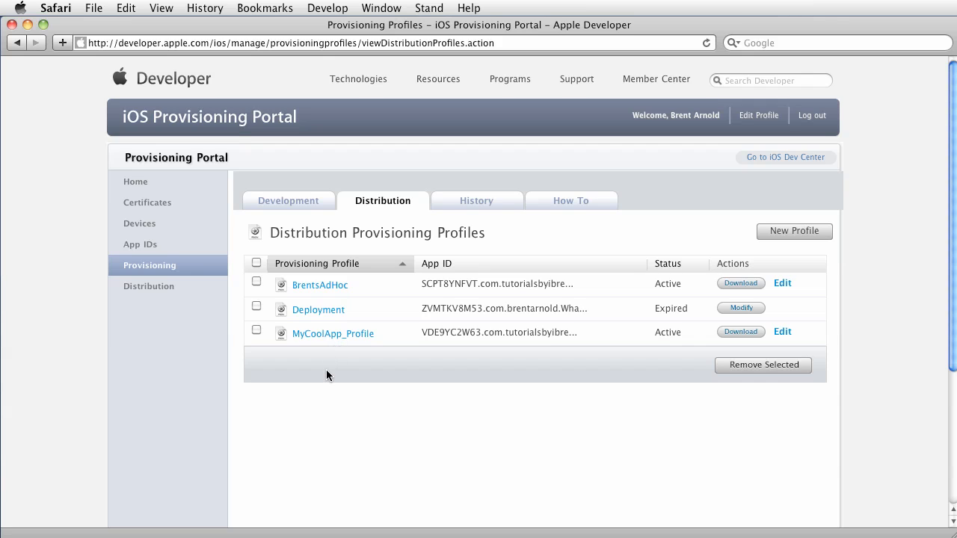
mouse_move(359, 401)
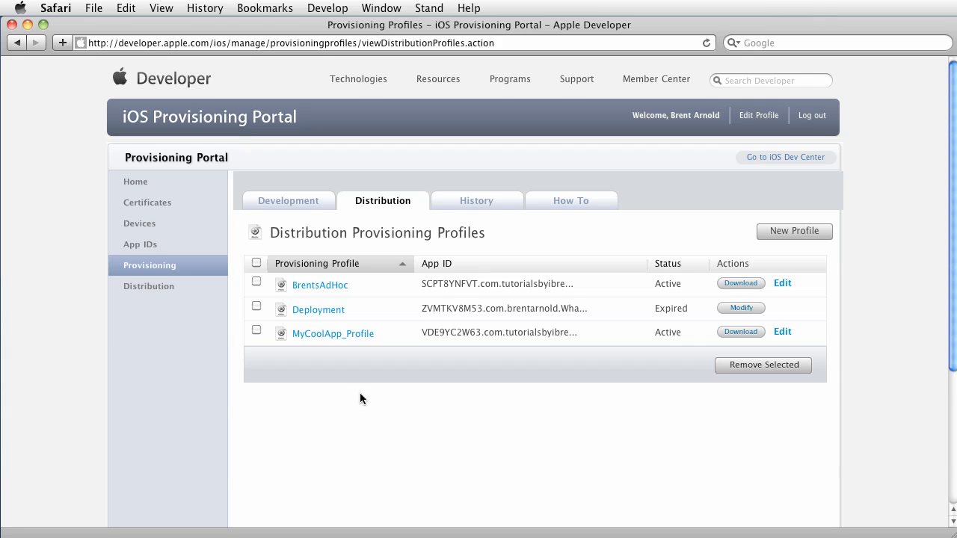
mouse_move(147, 203)
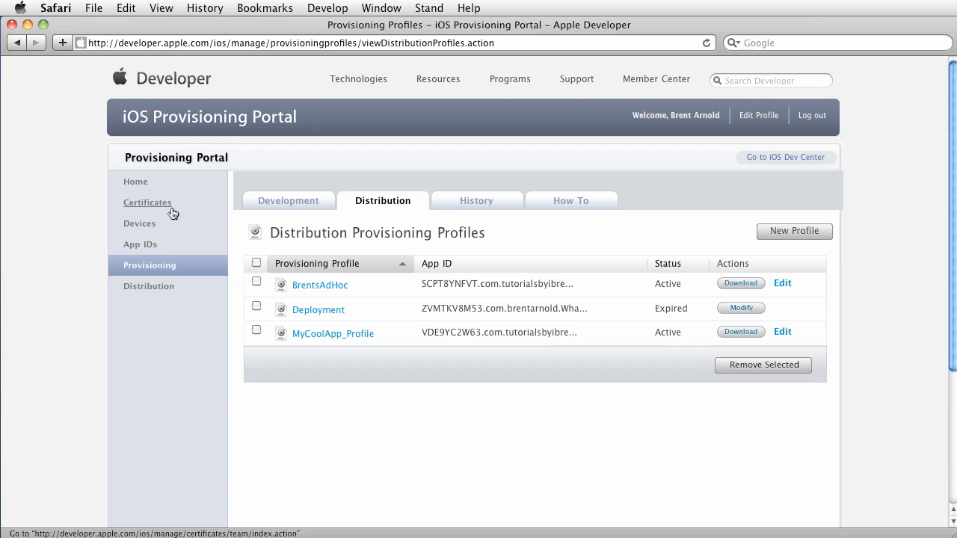
click(147, 201)
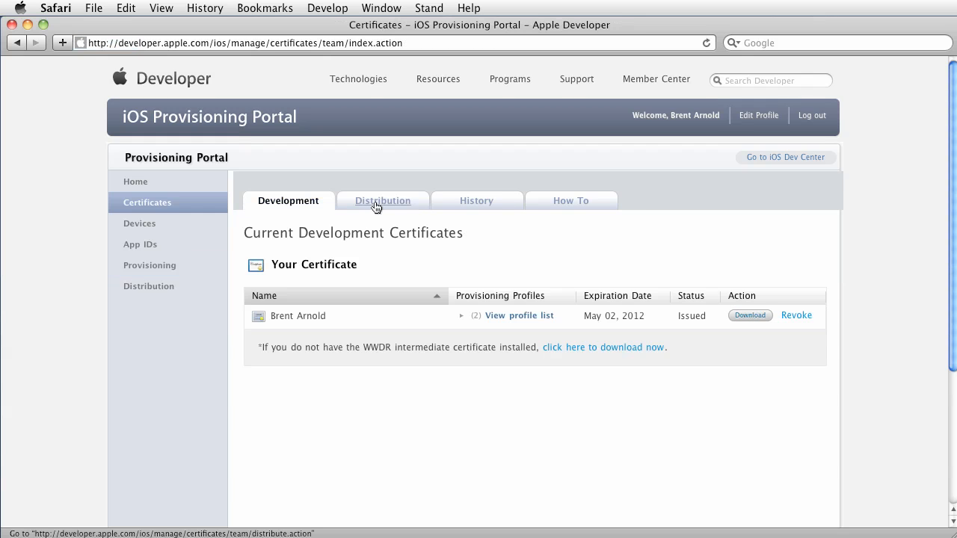
click(382, 200)
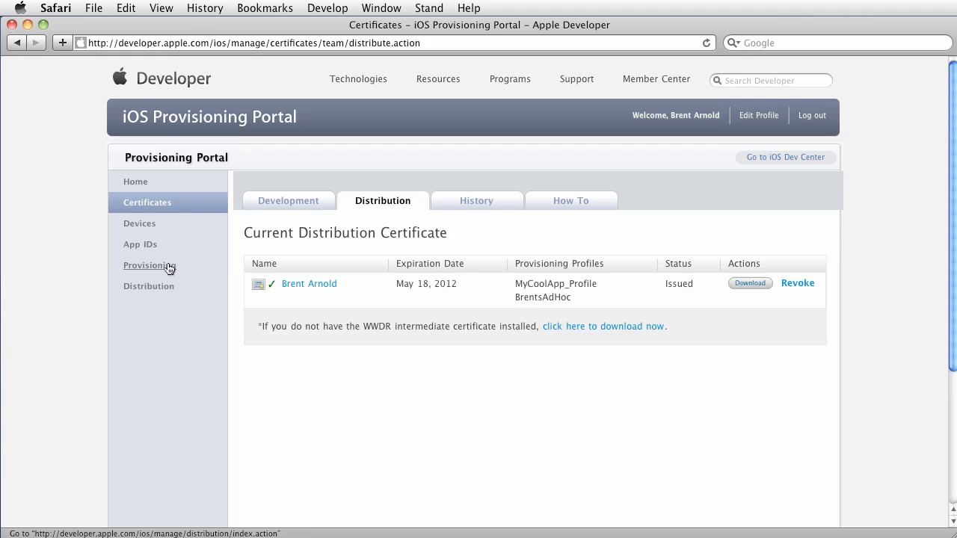
click(149, 265)
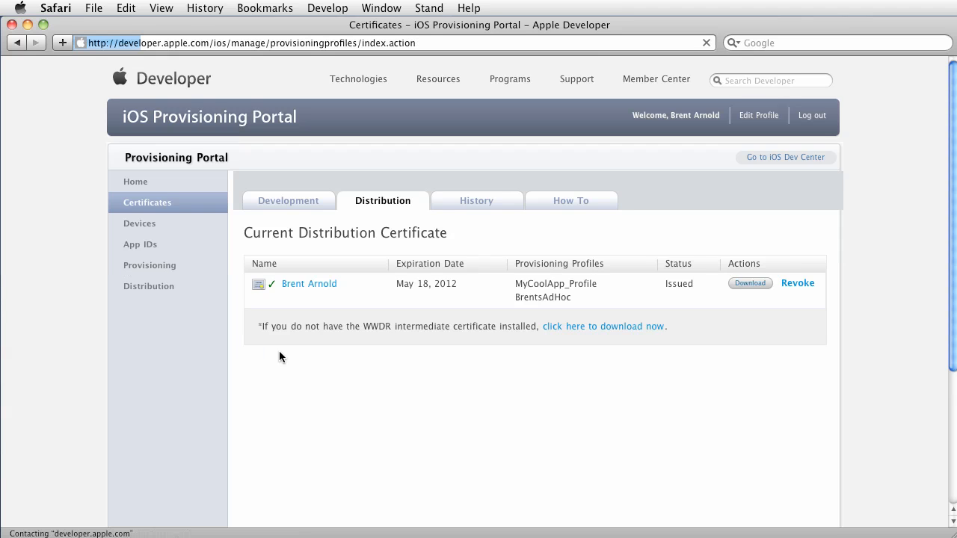
click(149, 266)
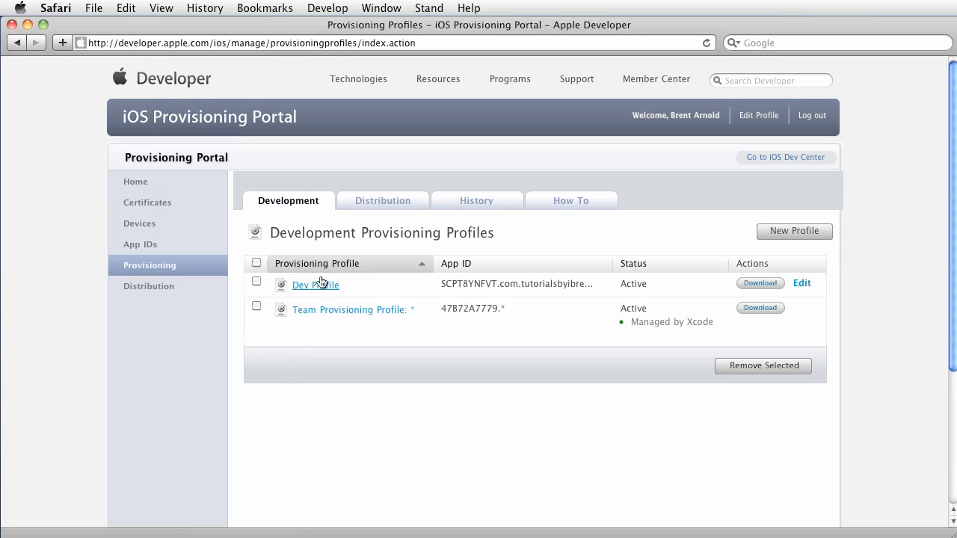
click(383, 200)
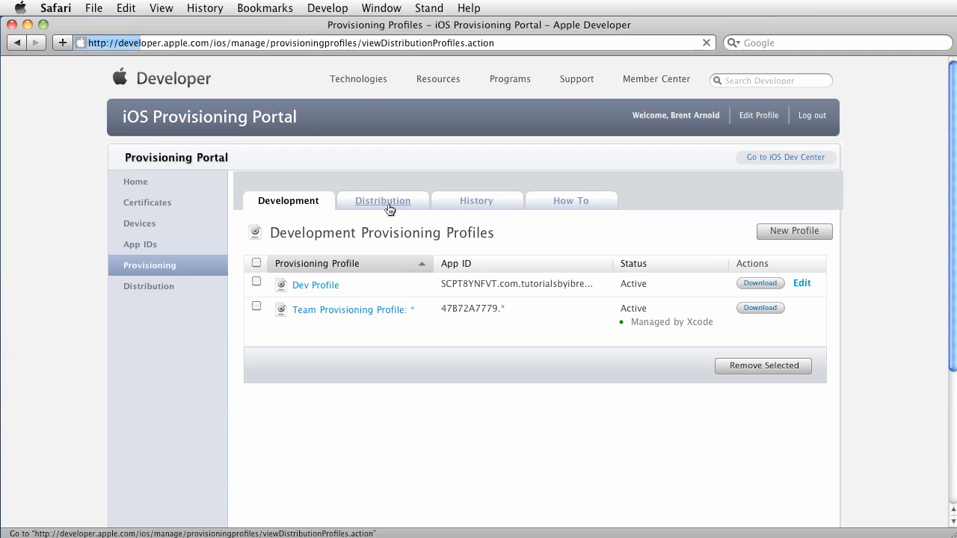
click(382, 200)
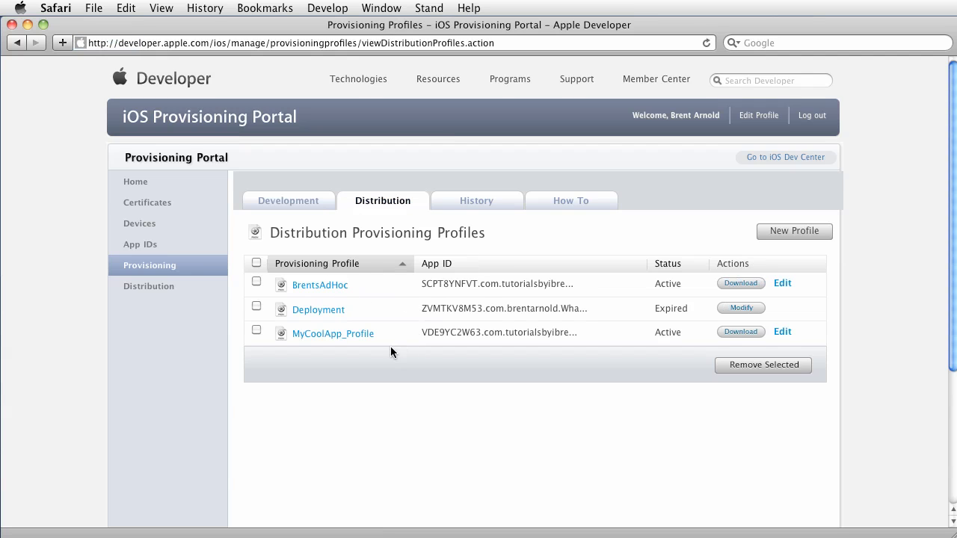
mouse_move(499, 331)
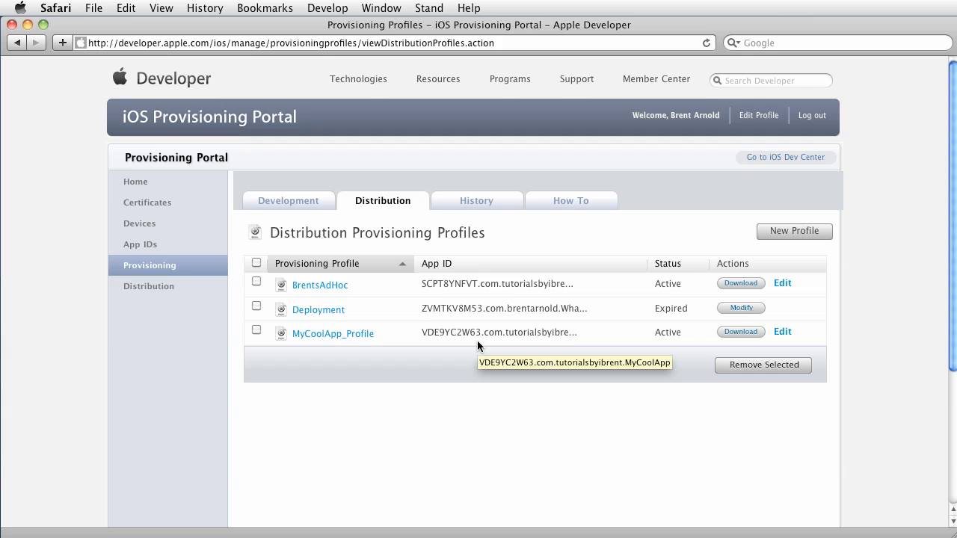
mouse_move(590, 380)
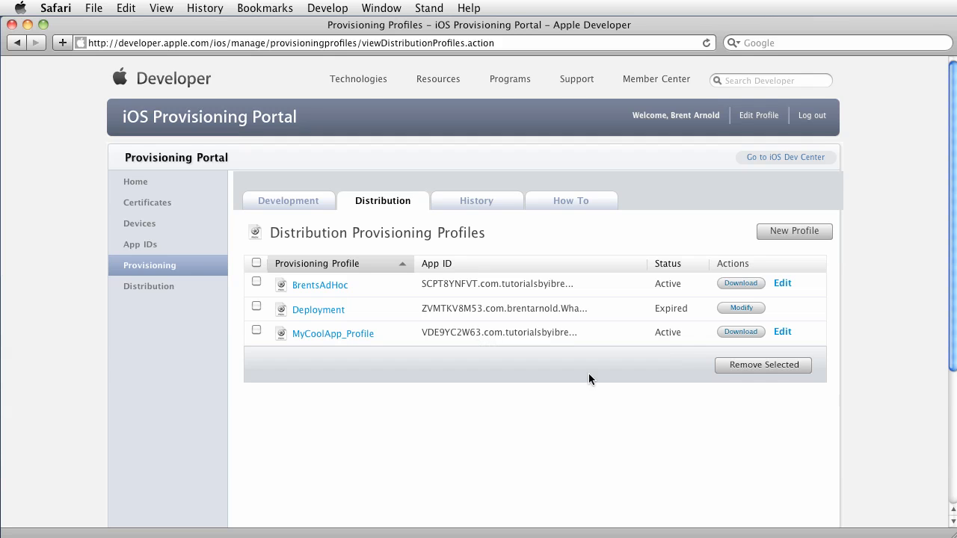